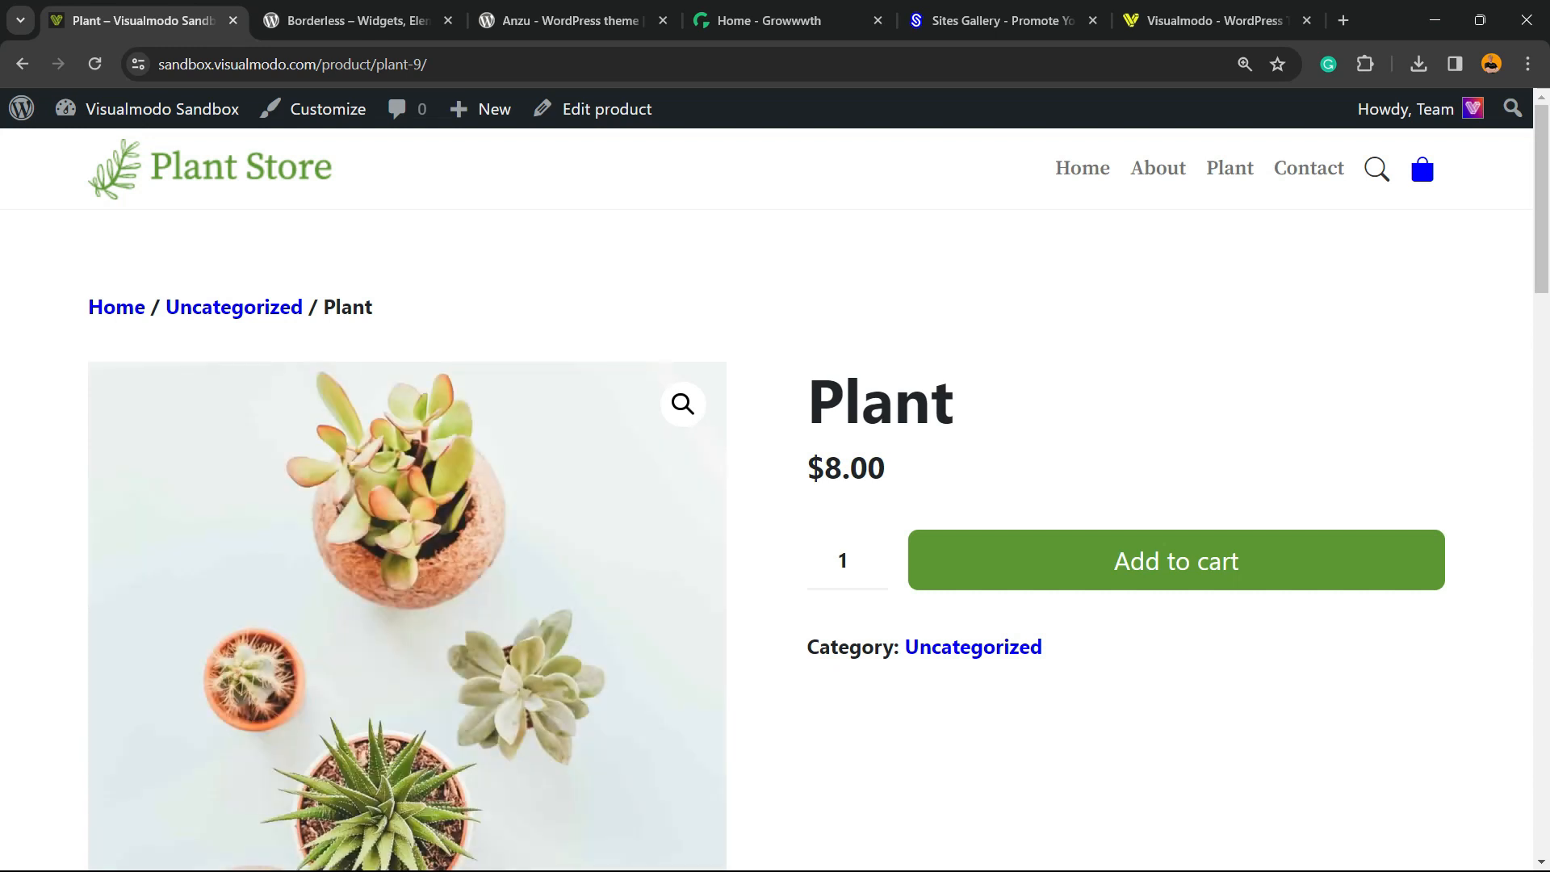
# Step: Select the Plant product title and scroll down the Plant page
pyautogui.doubleClick(880, 399)
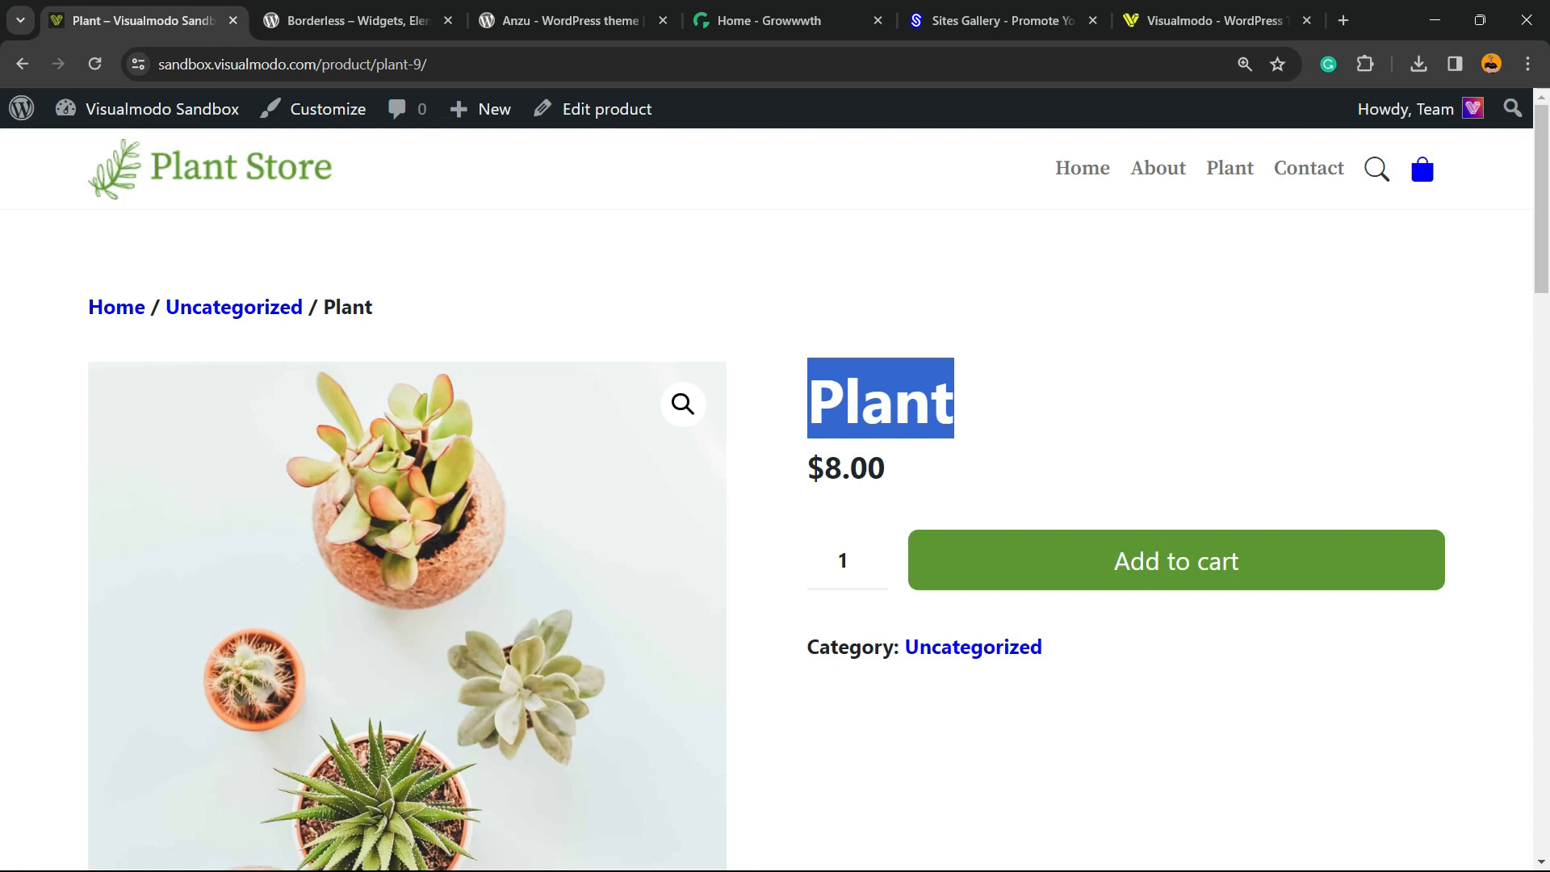
pyautogui.scroll(-3)
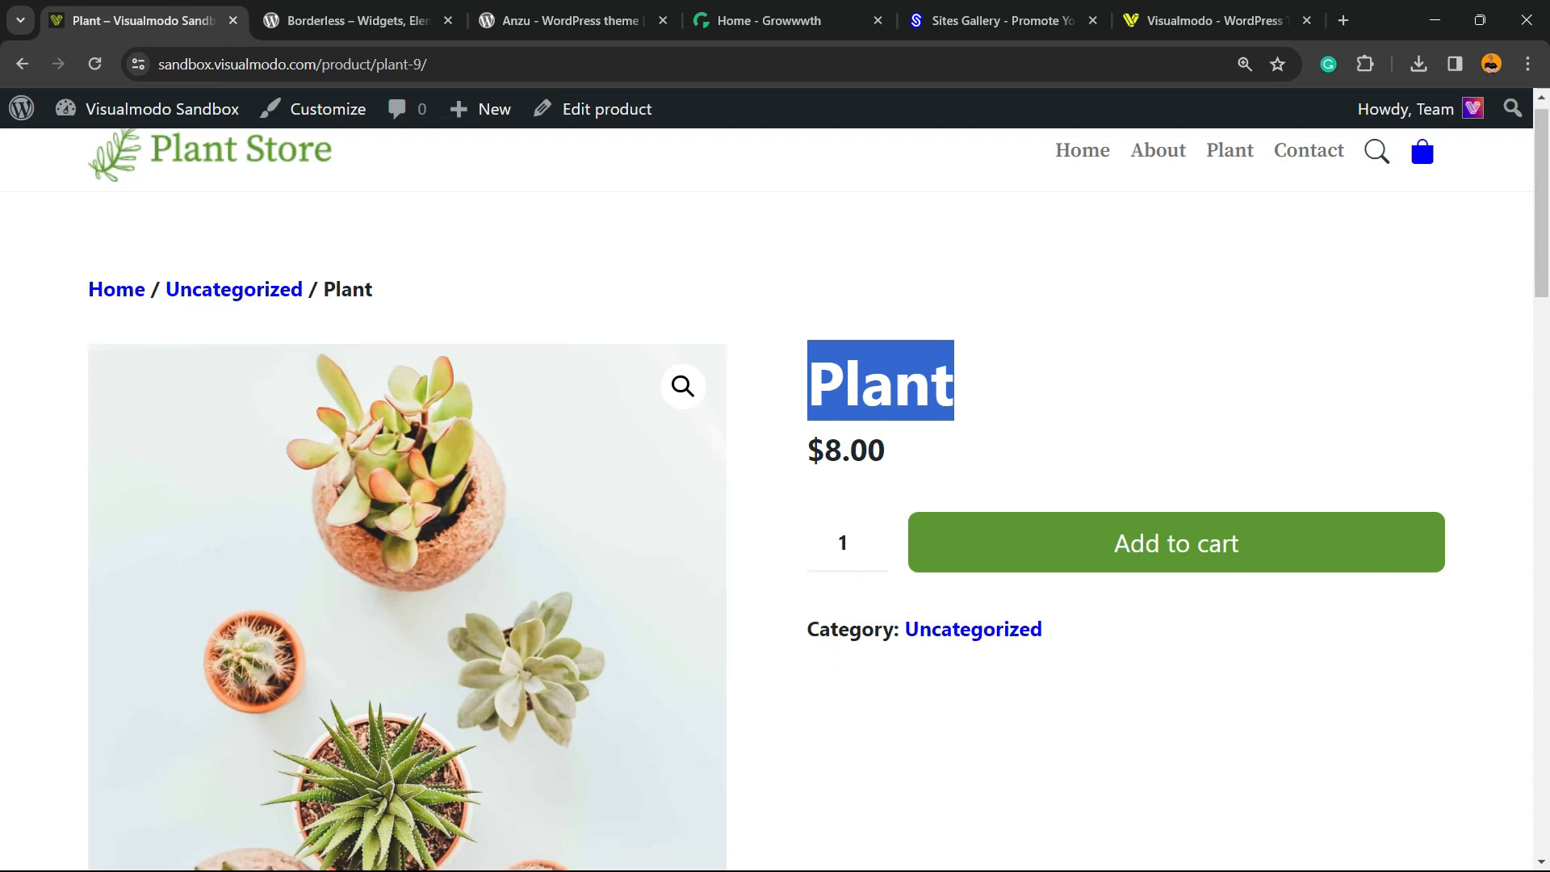
pyautogui.scroll(-3)
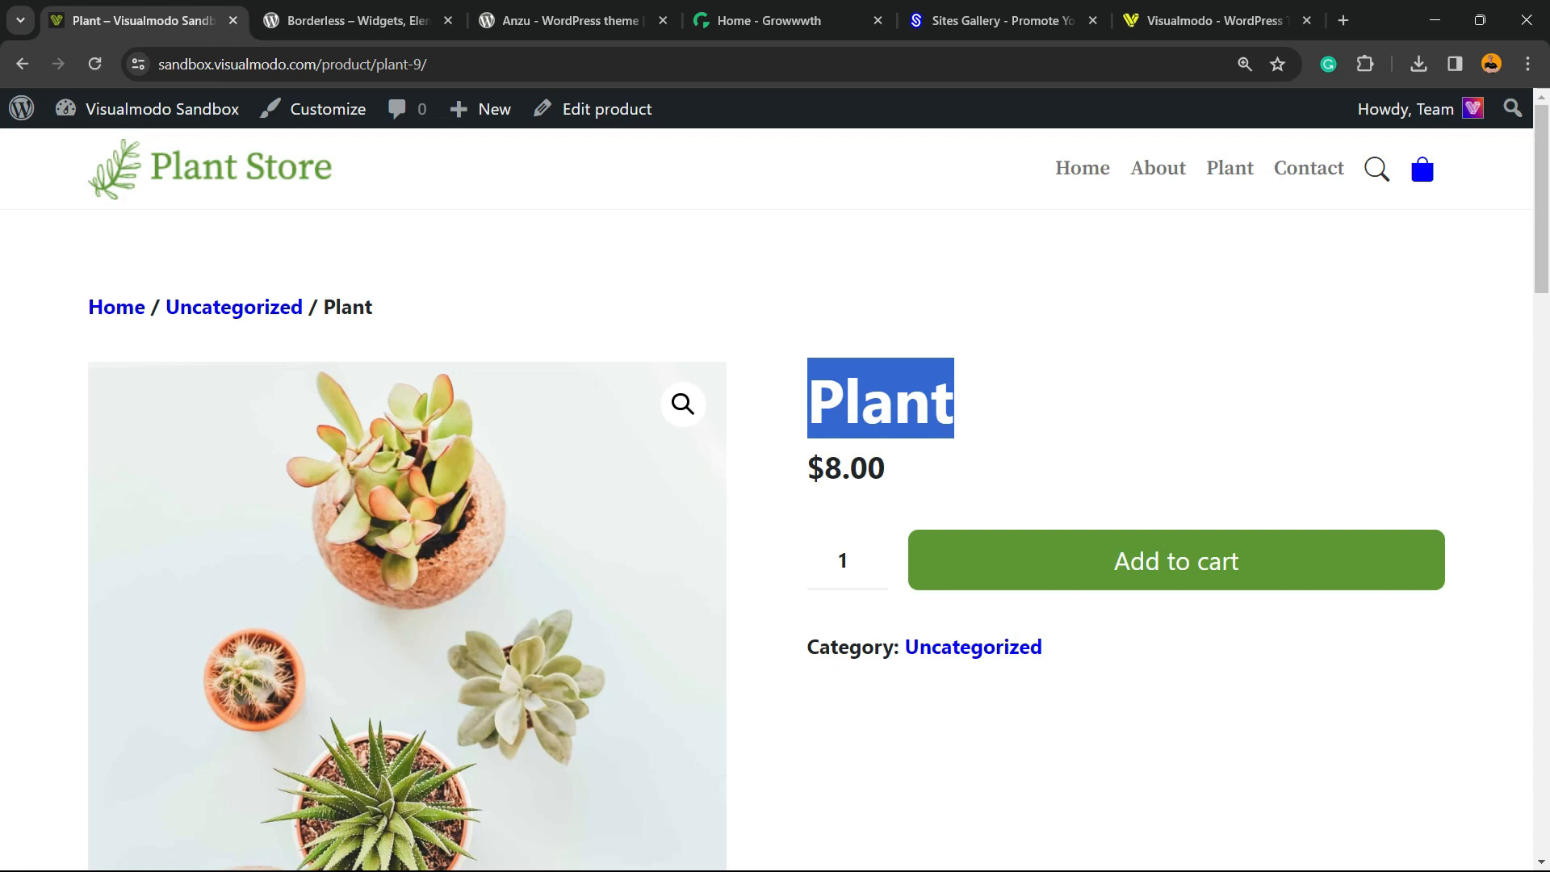
pyautogui.scroll(-3)
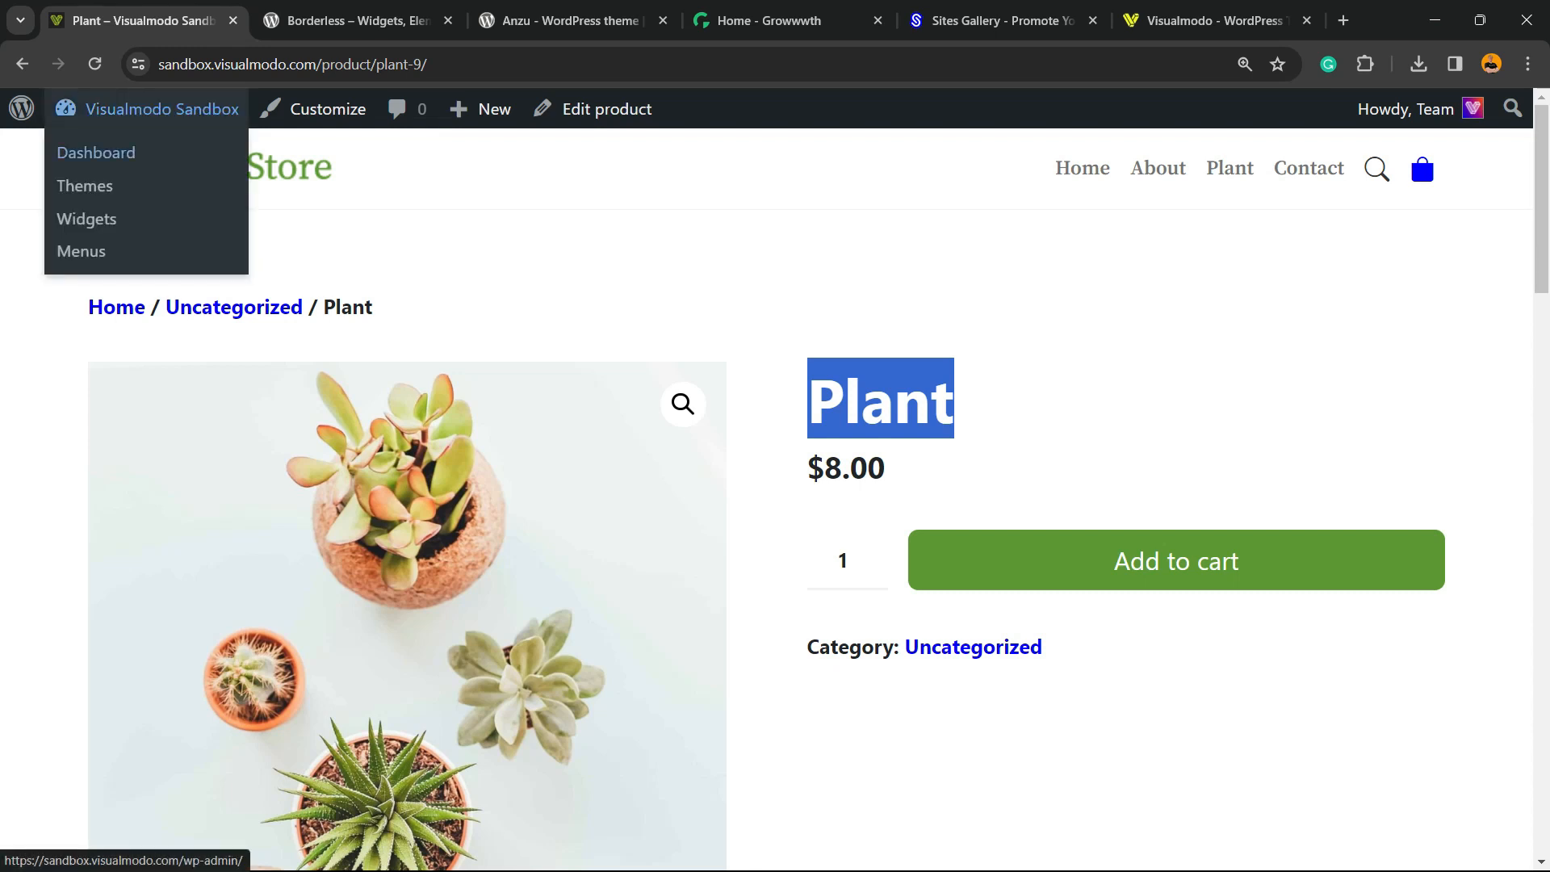
# Step: Go to WooCommerce All Products and pick out the $8.00 Plant's In stock status
pyautogui.click(96, 153)
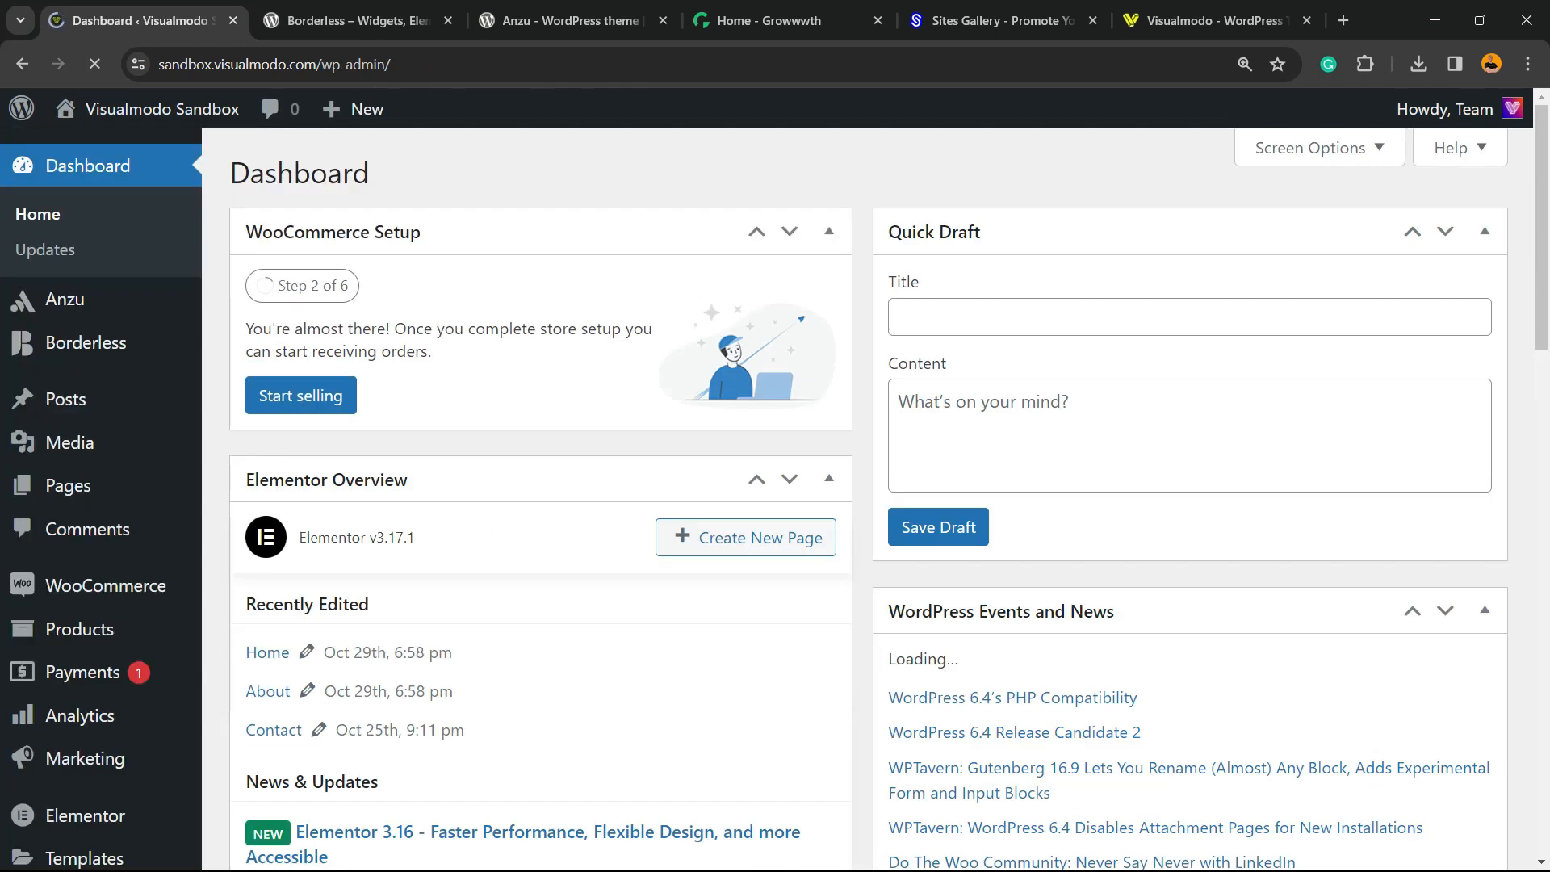
pyautogui.scroll(-3)
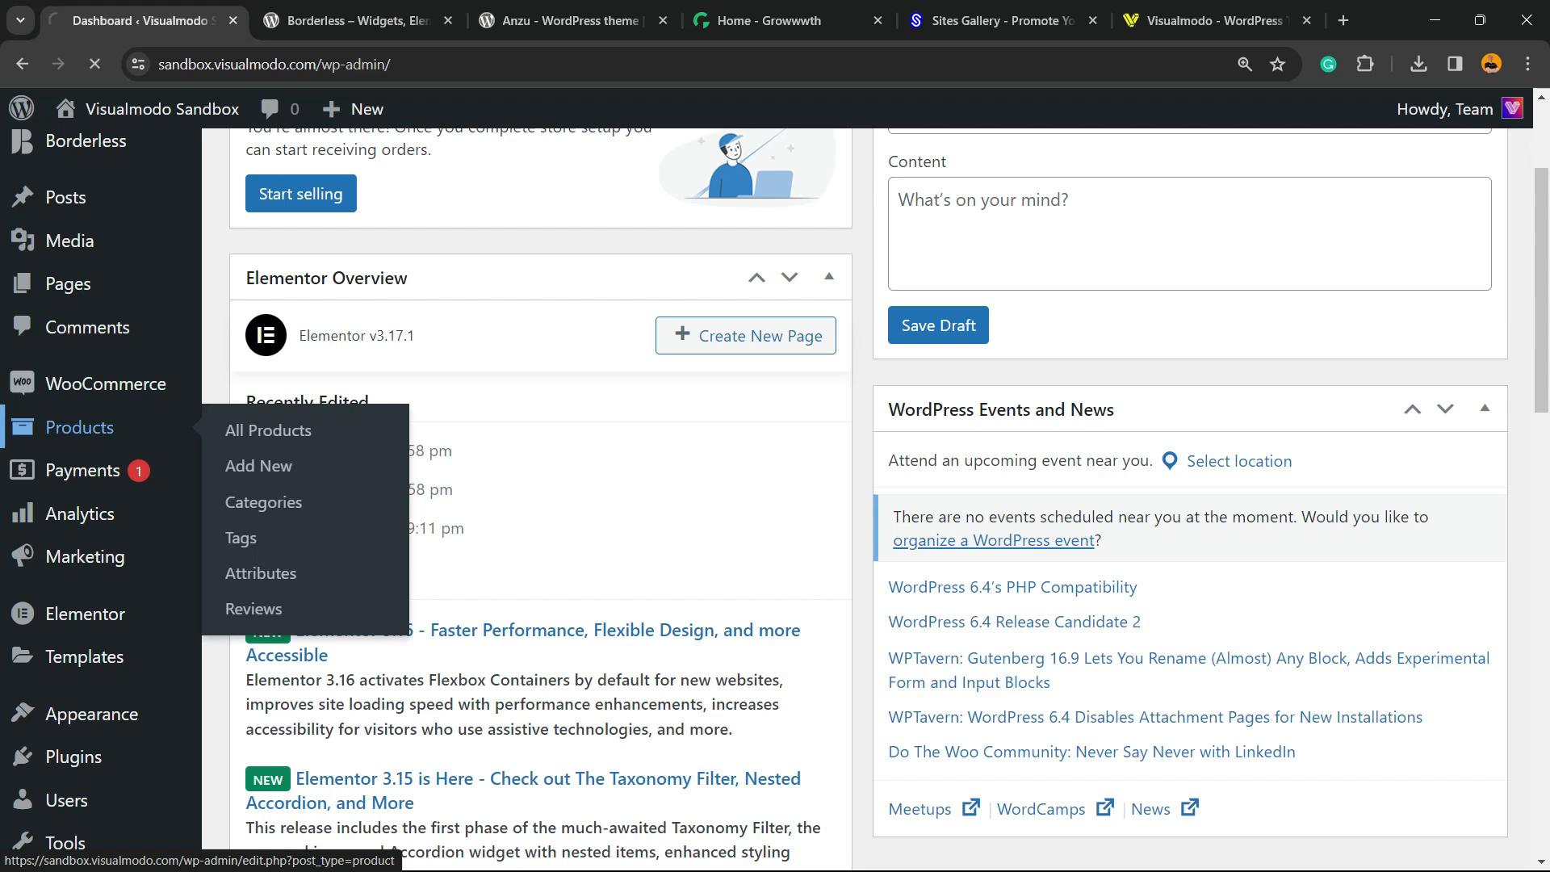
pyautogui.click(266, 431)
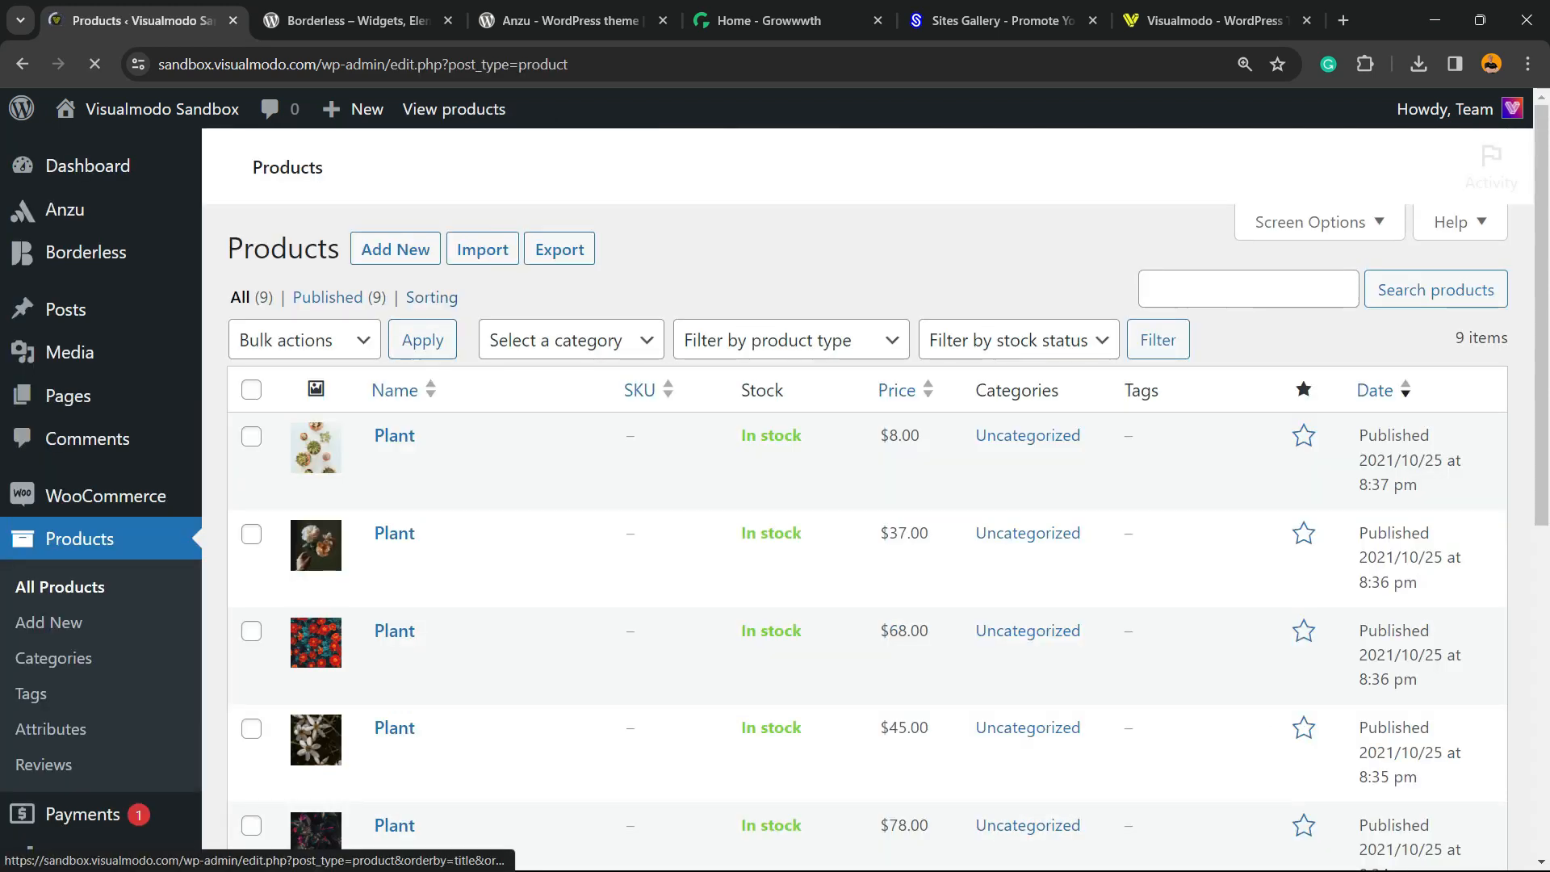
pyautogui.rightClick(440, 488)
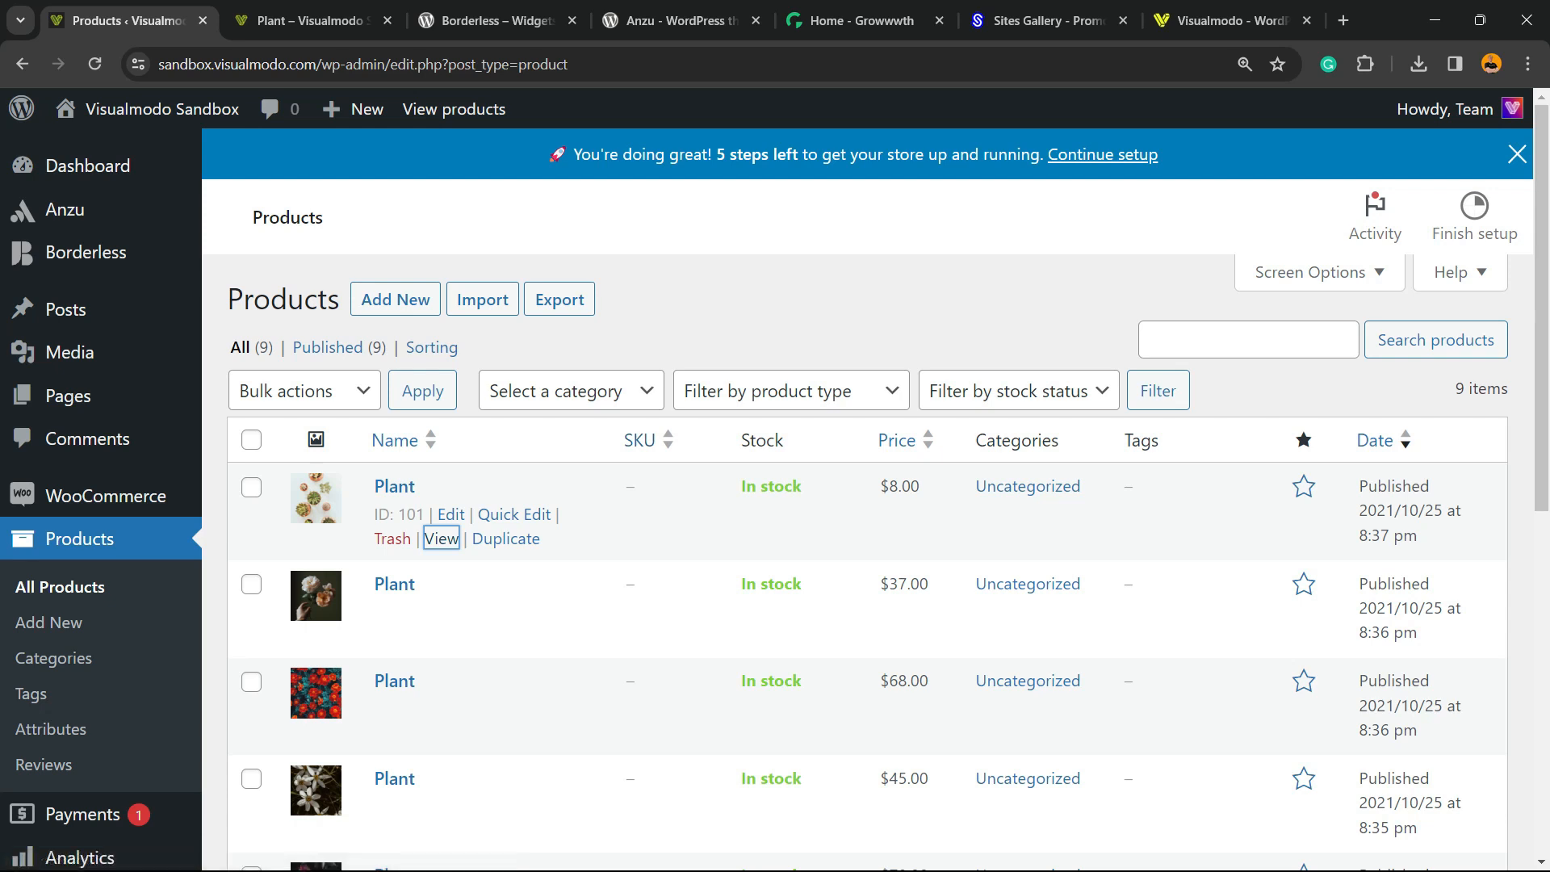
pyautogui.doubleClick(770, 485)
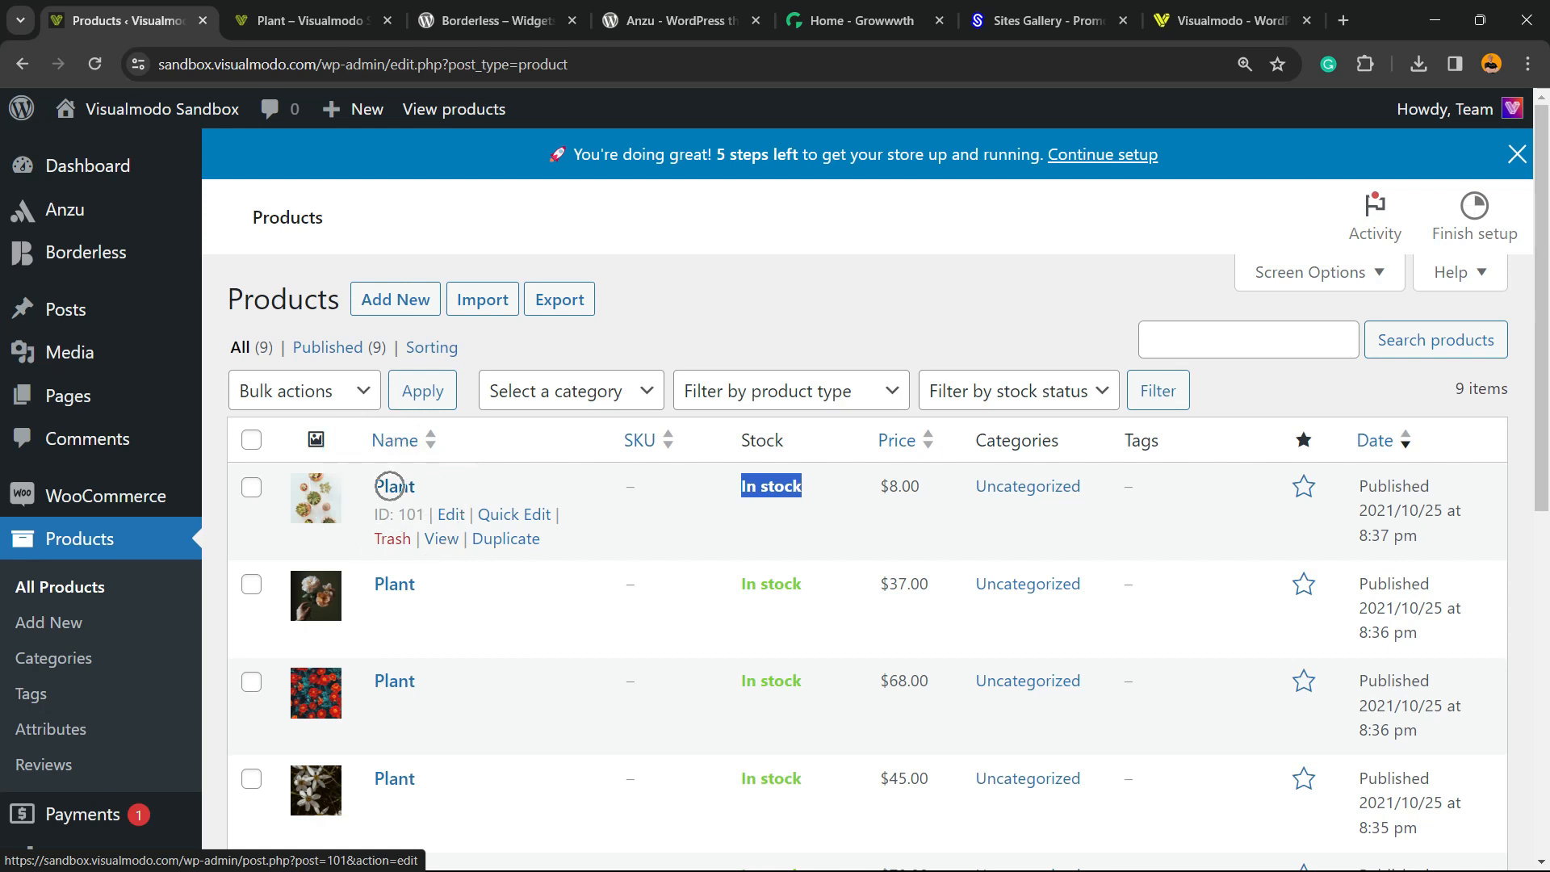
# Step: Open the $8.00 Plant's edit screen and scroll to Product data showing regular price 8
pyautogui.click(393, 485)
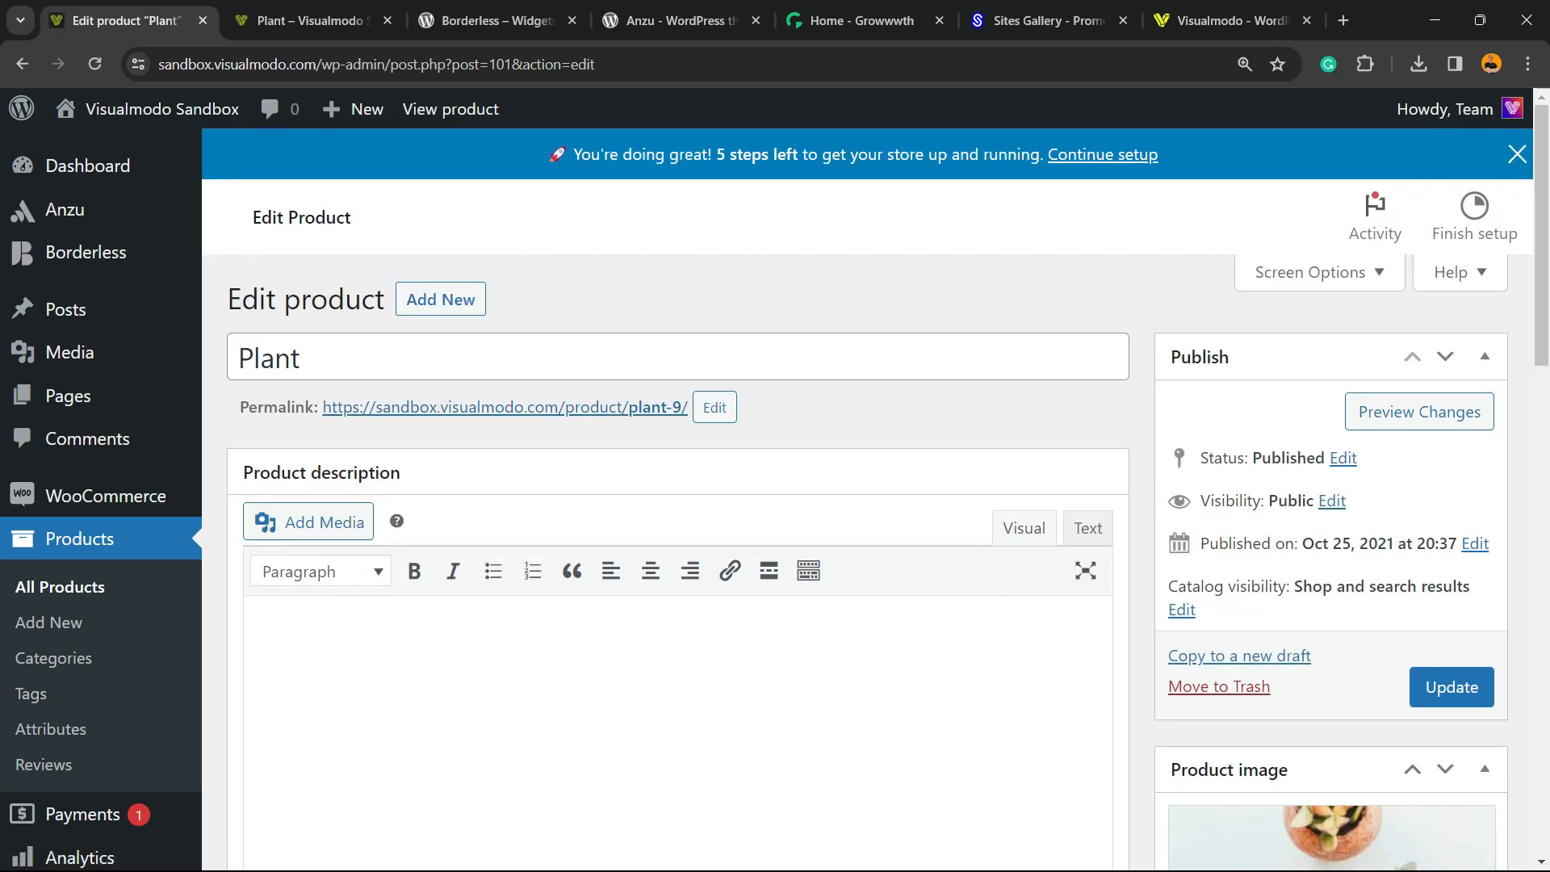
pyautogui.scroll(-3)
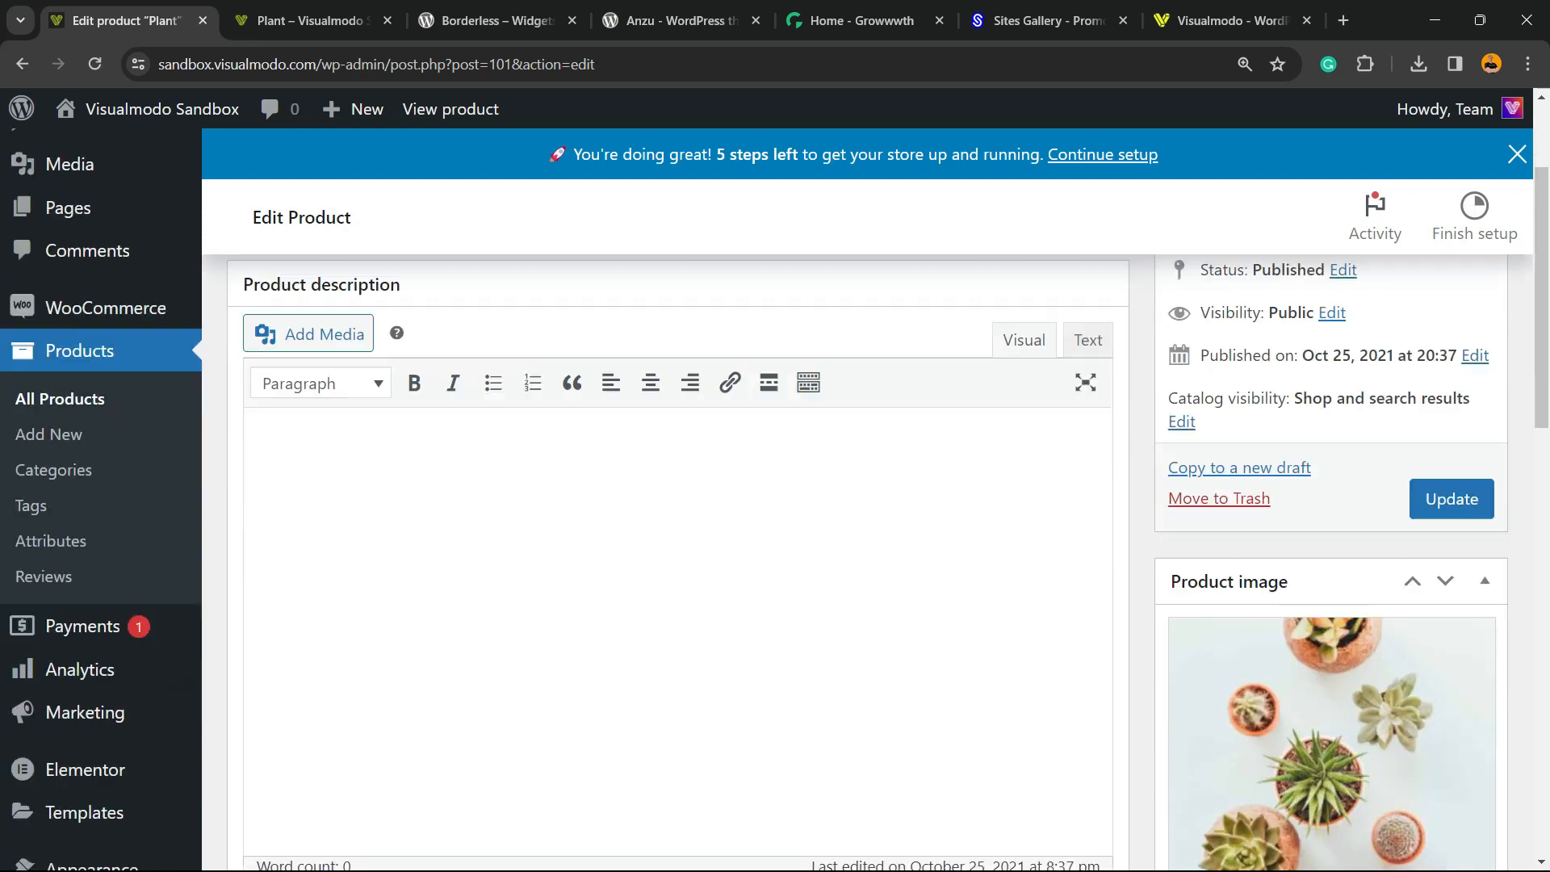
pyautogui.scroll(-3)
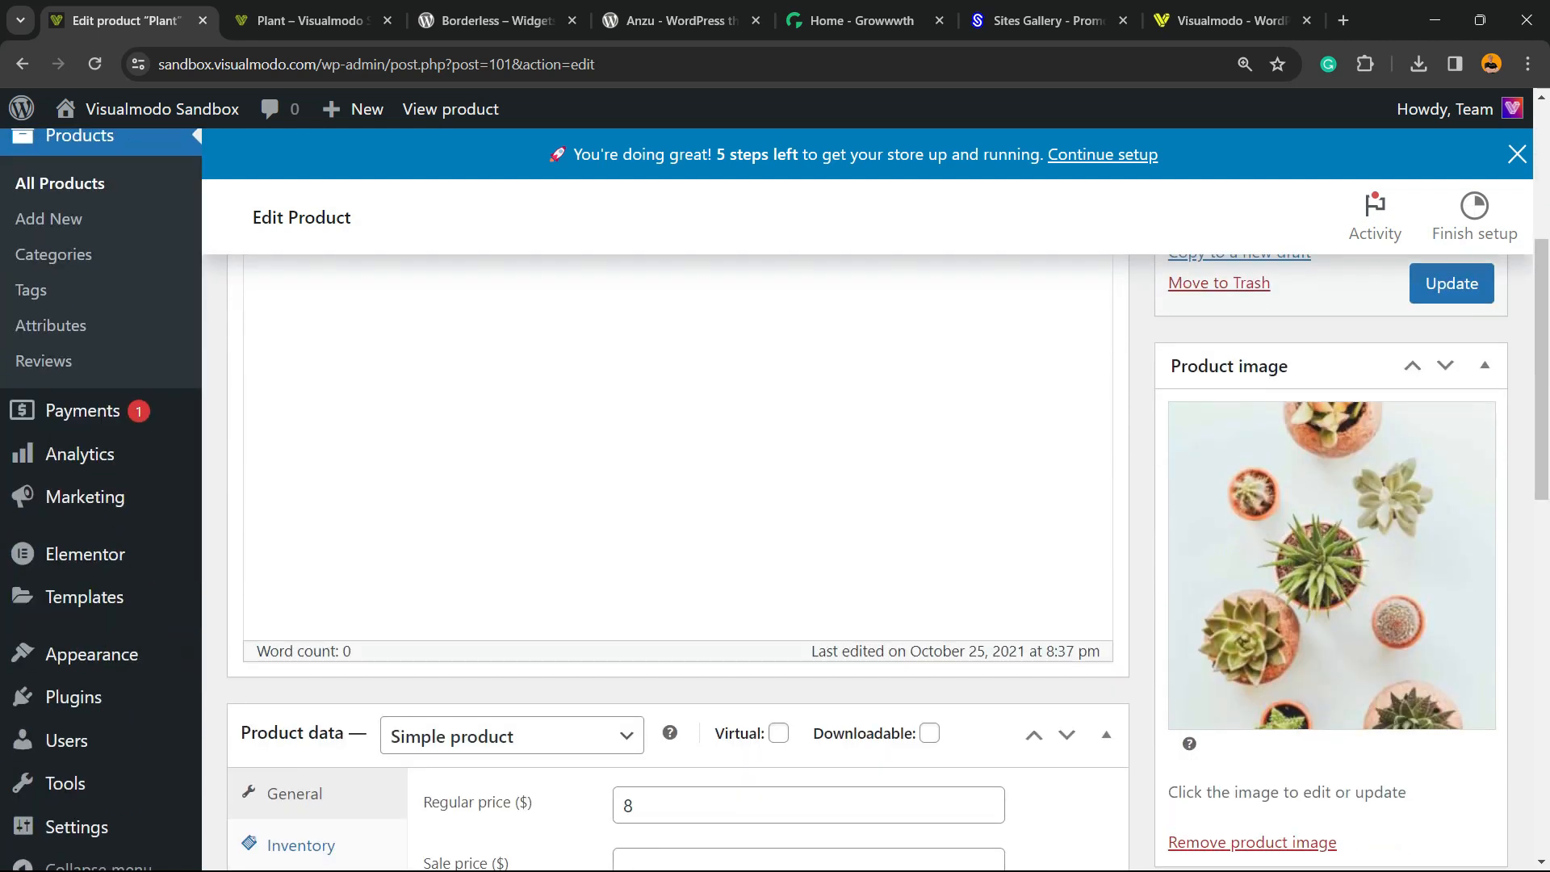
pyautogui.scroll(-3)
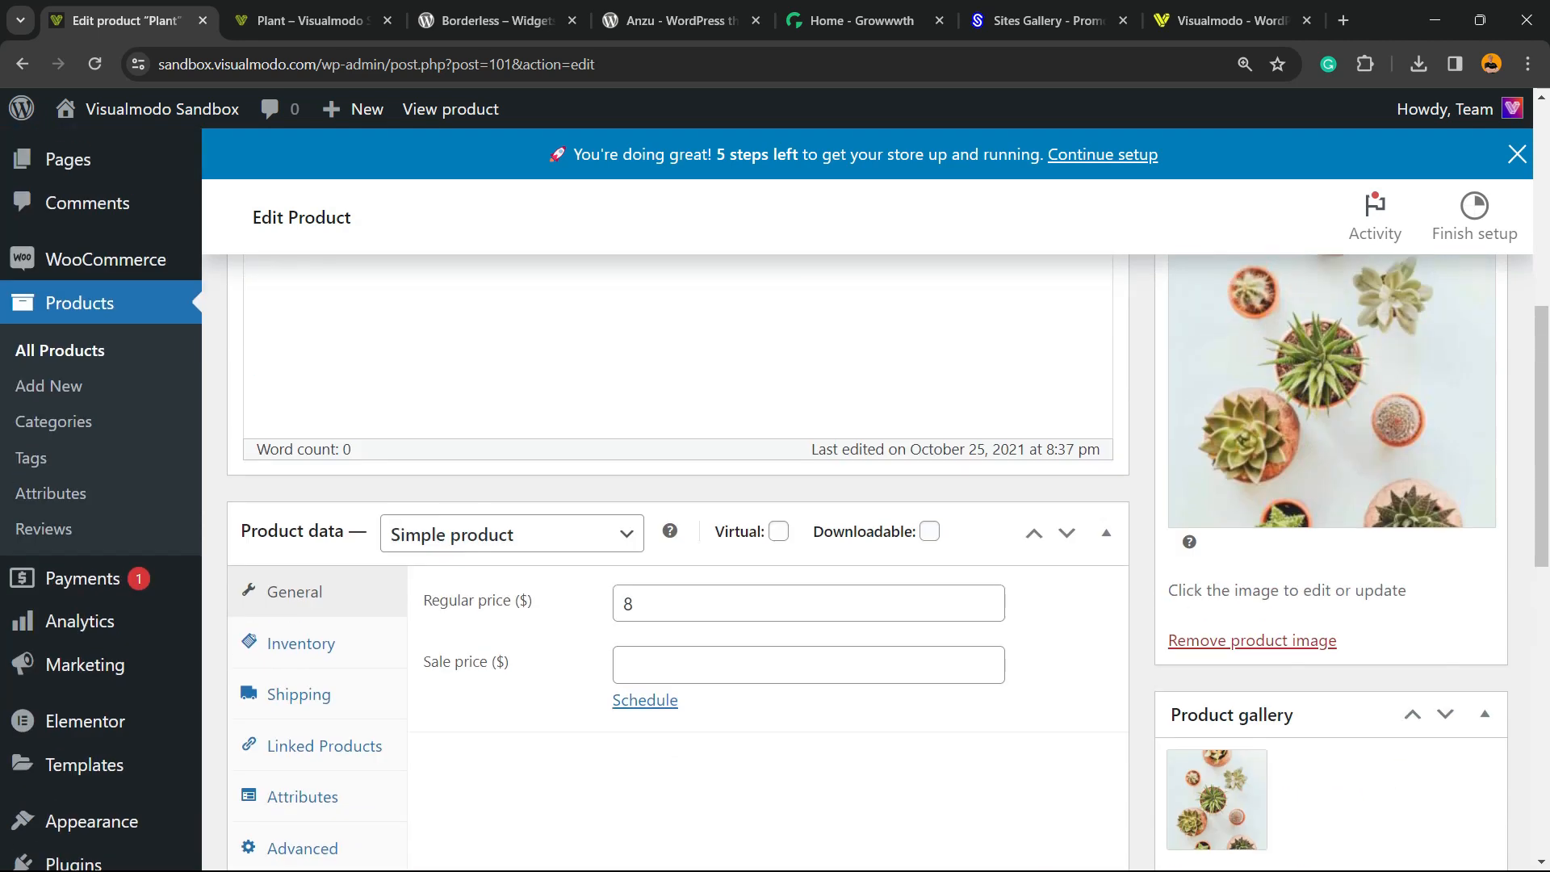
pyautogui.scroll(-3)
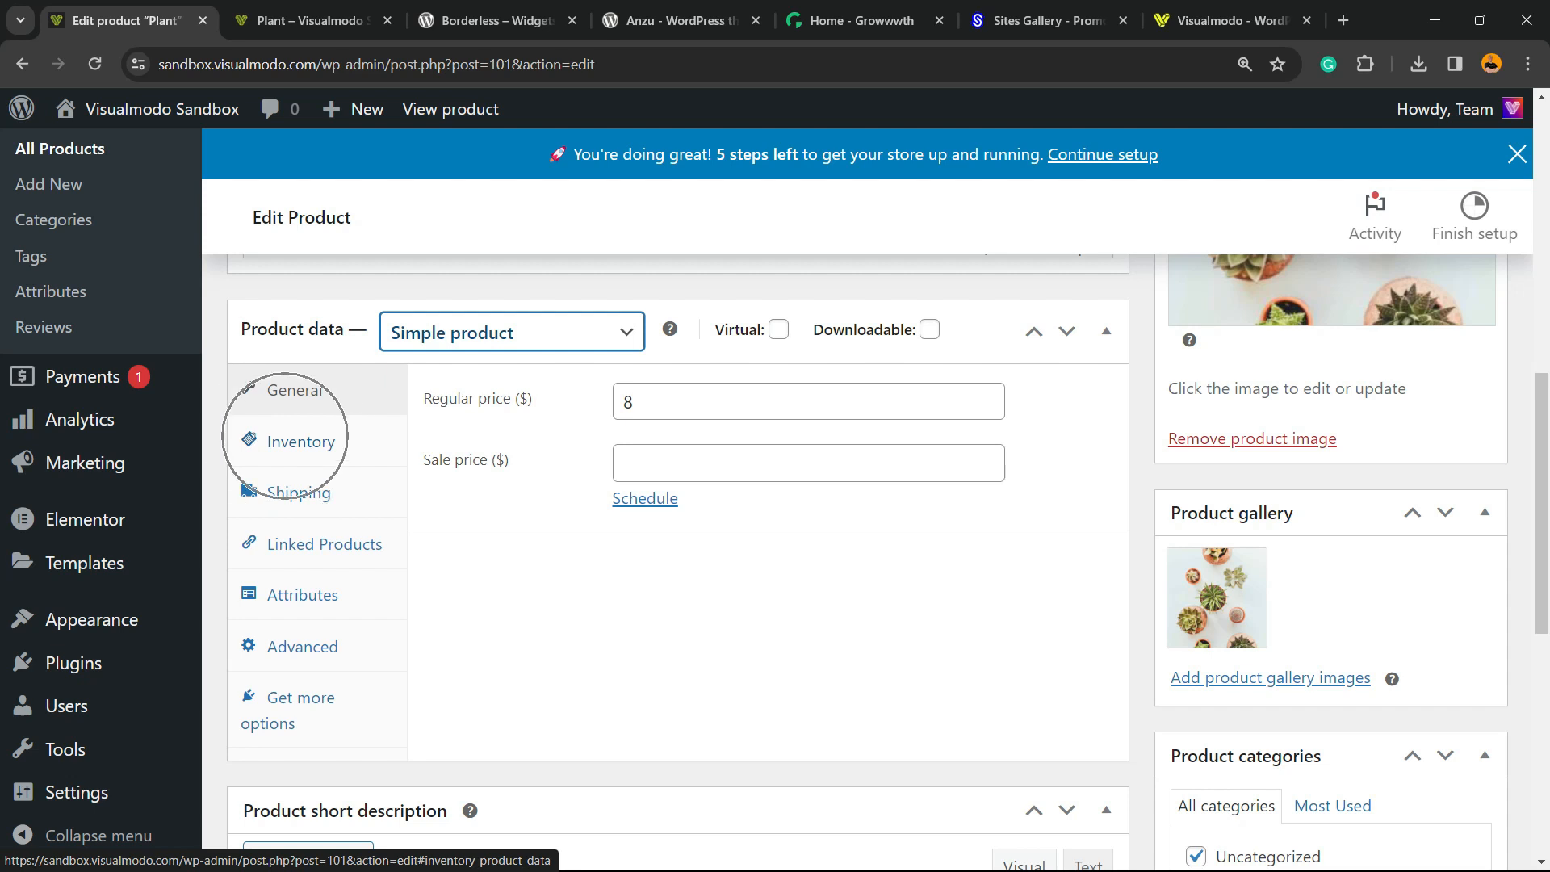
# Step: Show the Plant's Inventory settings with In stock, Out of stock and On backorder choices
pyautogui.click(303, 441)
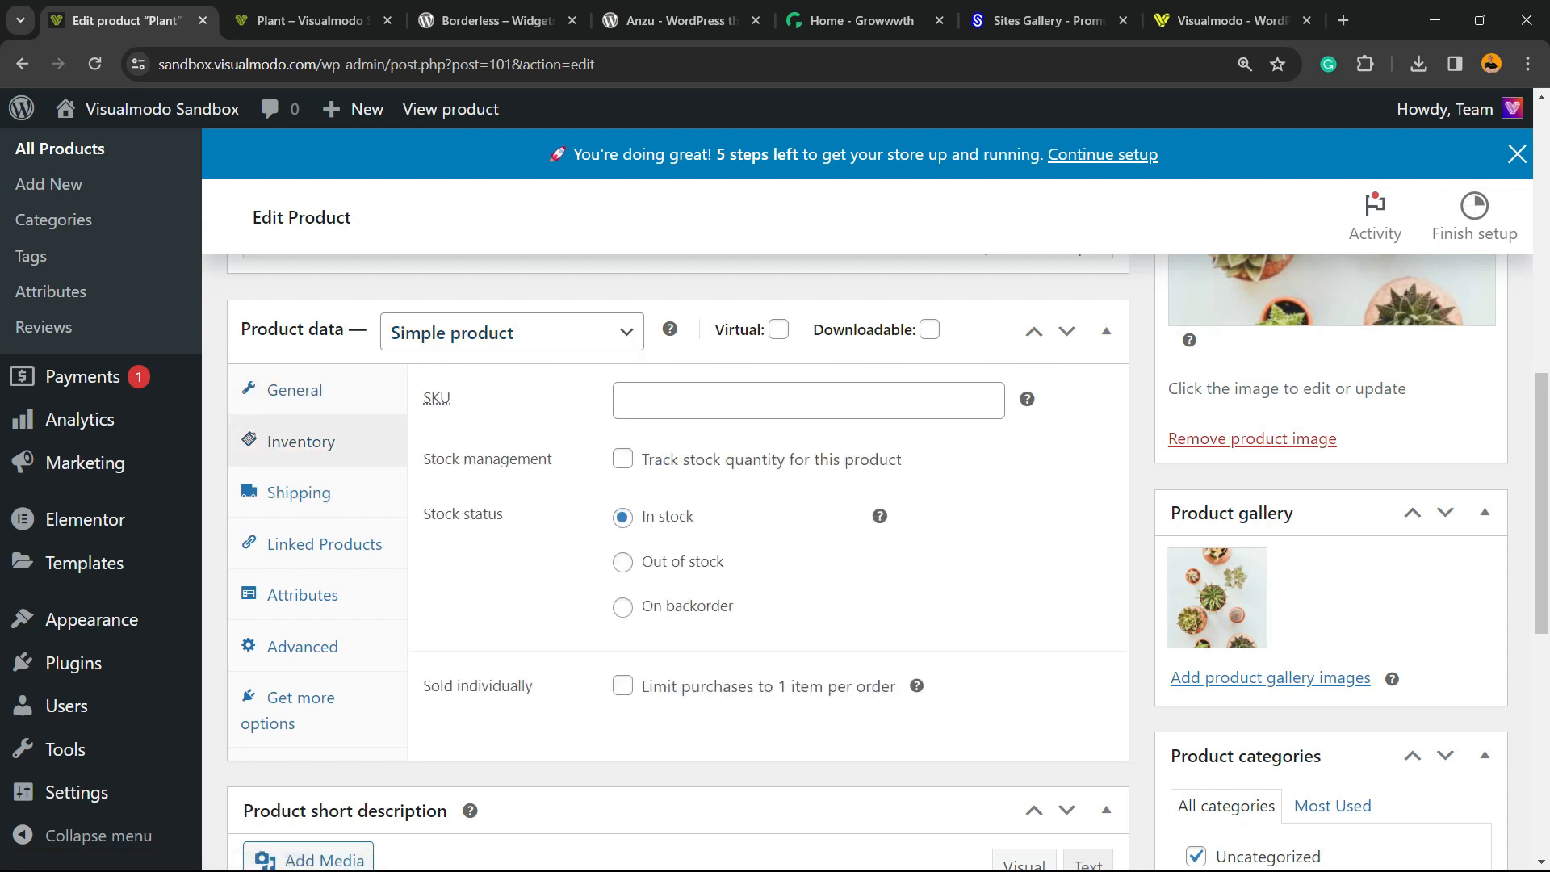
pyautogui.click(805, 400)
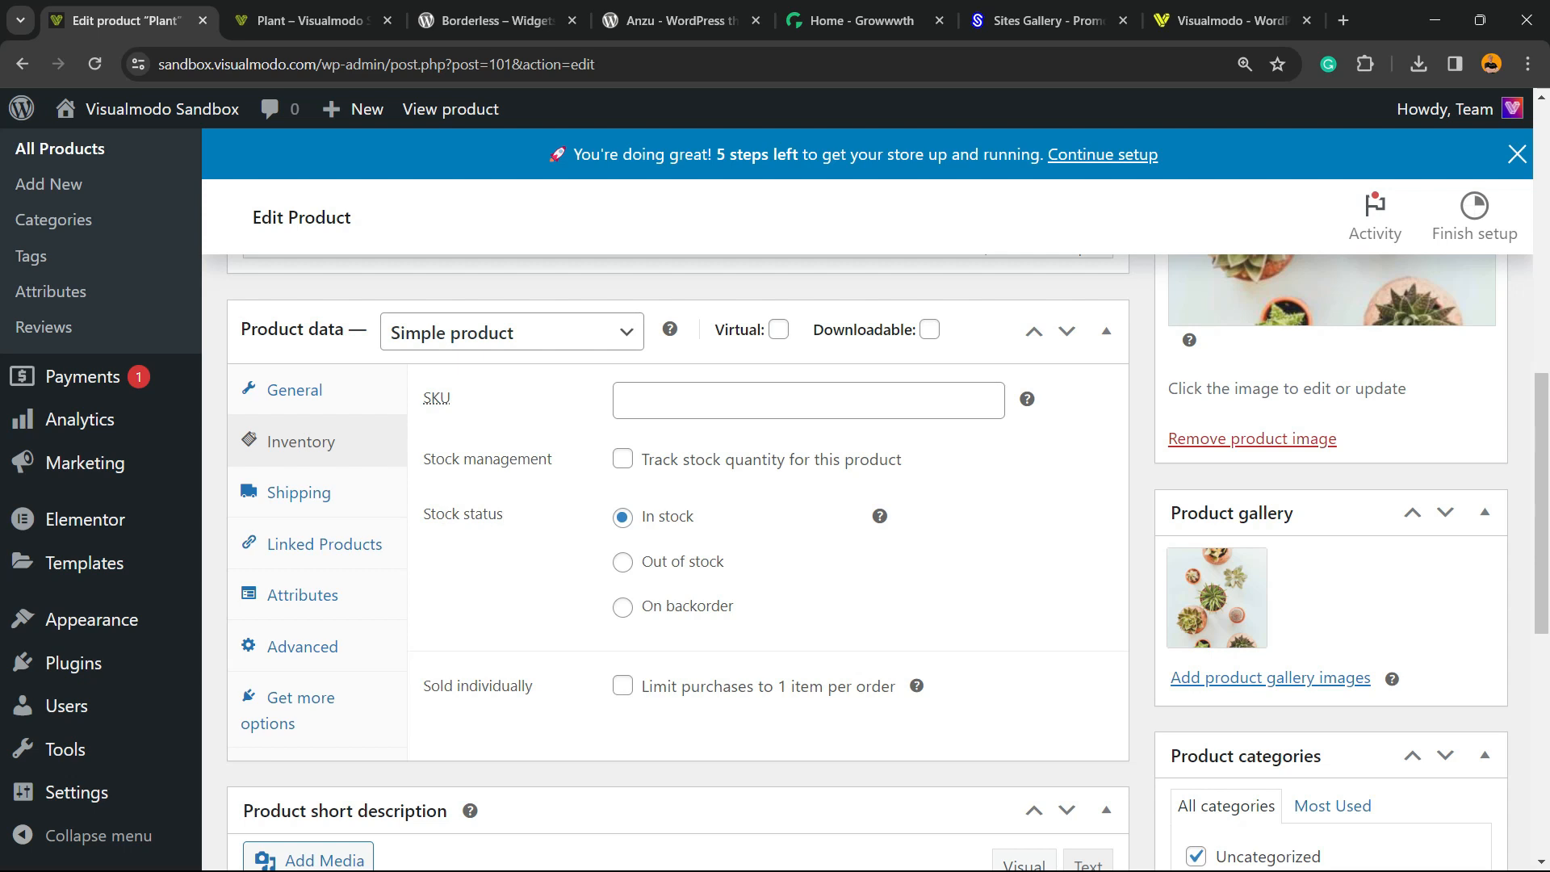
pyautogui.click(623, 562)
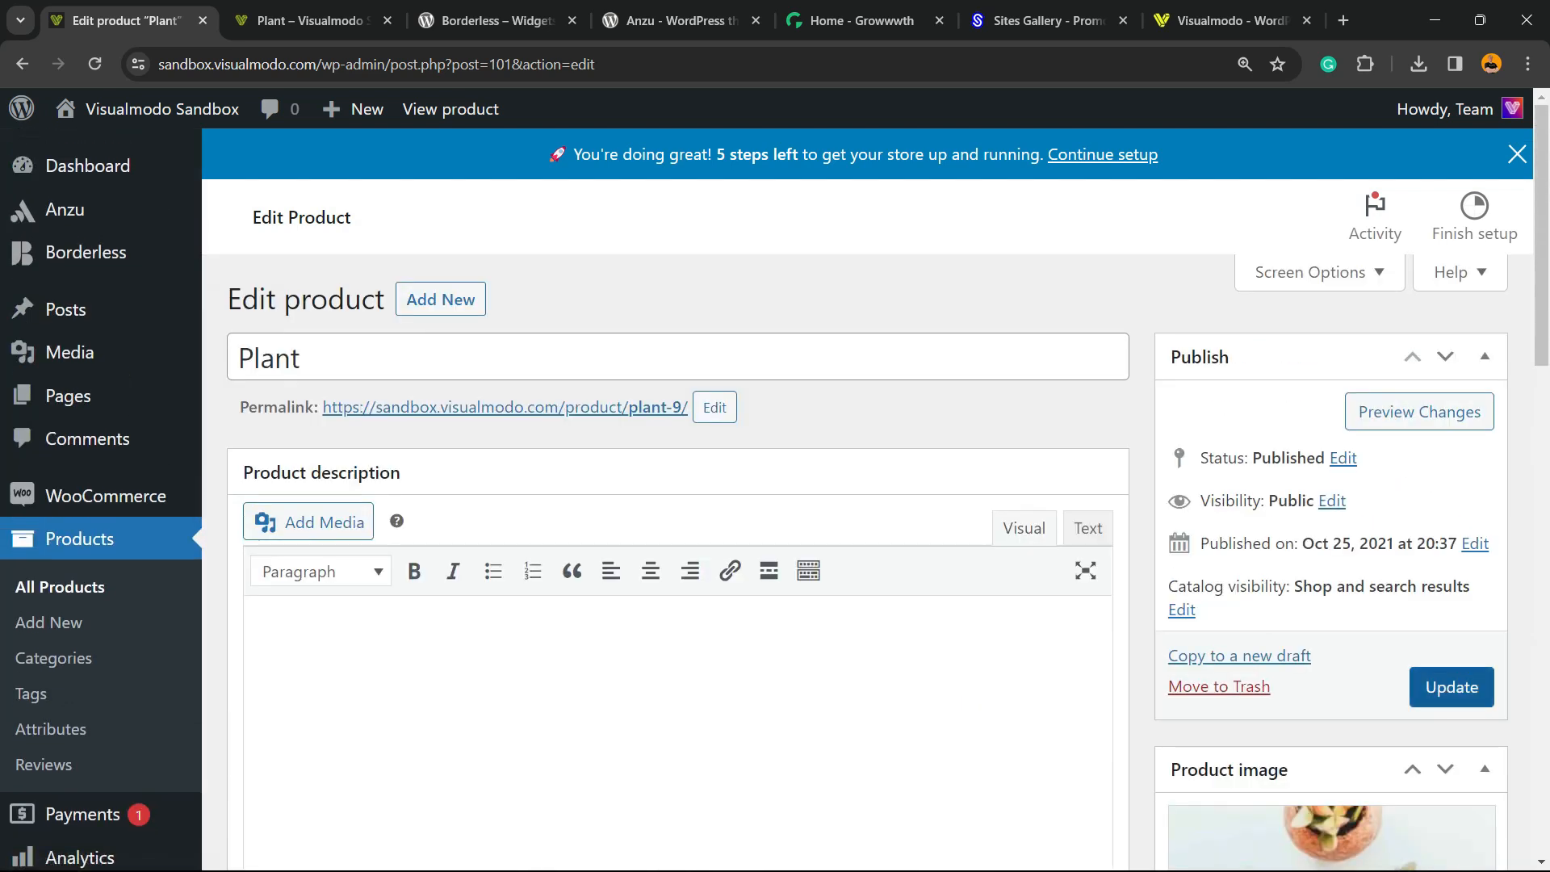
# Step: Update the Plant product and view its storefront page showing $8.00 and Out of stock
pyautogui.click(1450, 687)
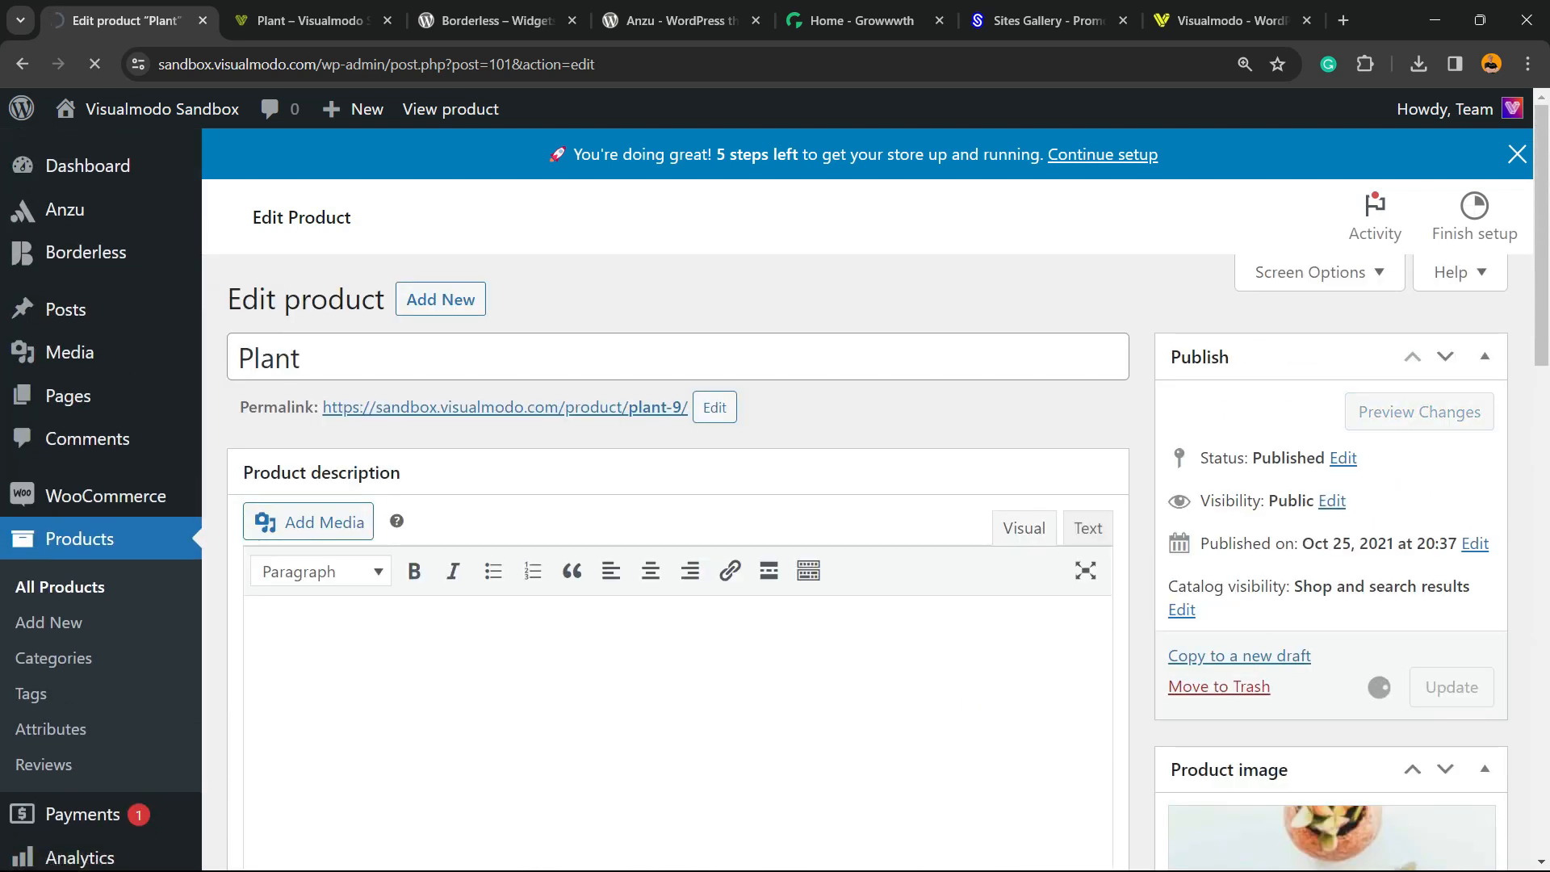
pyautogui.click(1450, 687)
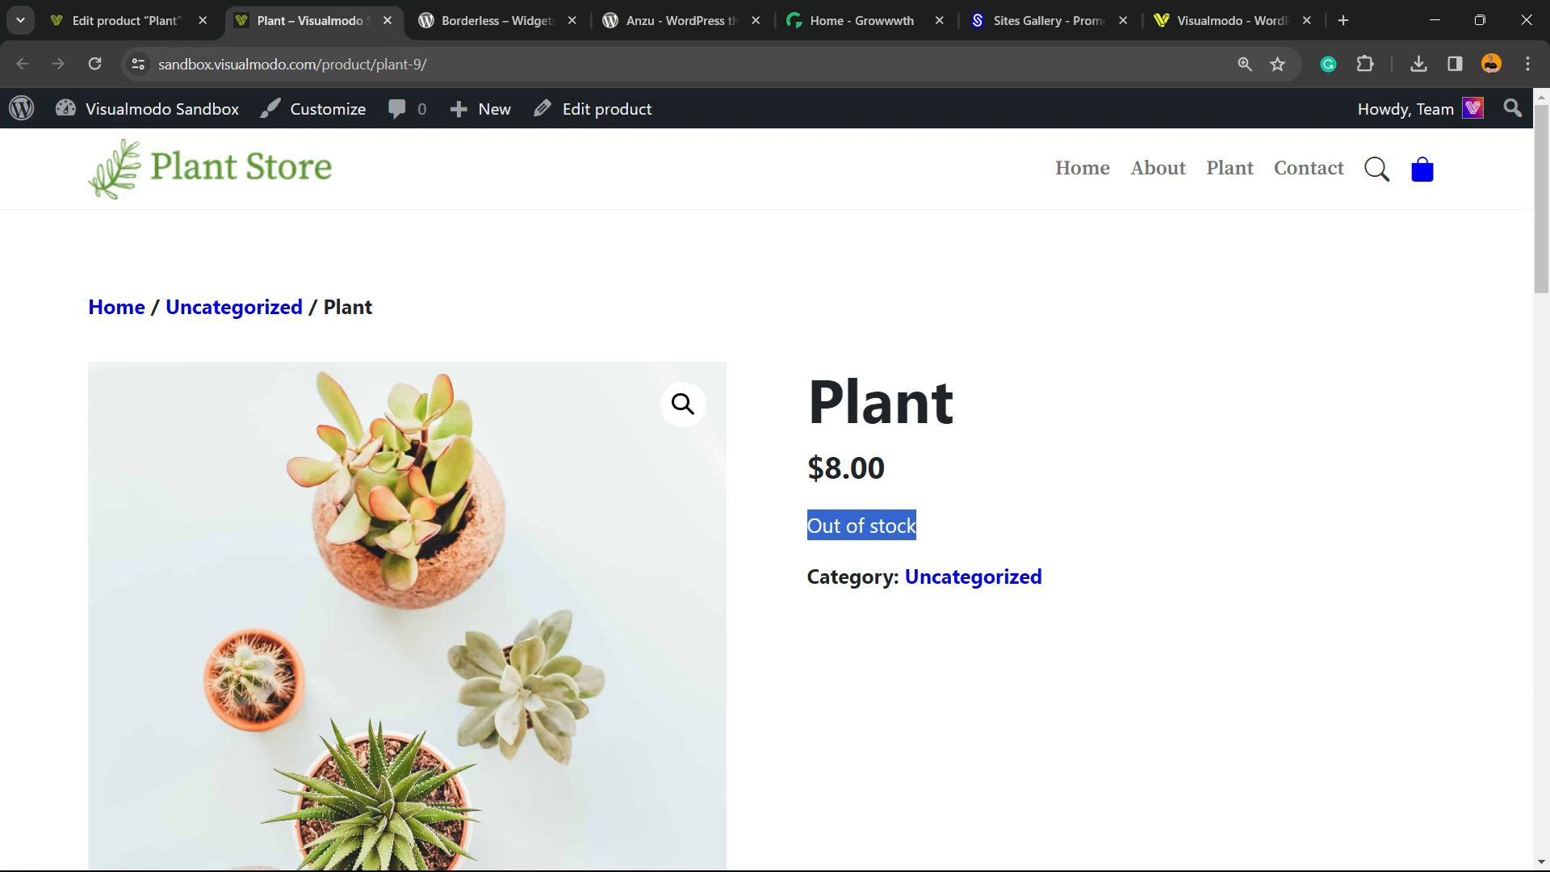
pyautogui.click(494, 20)
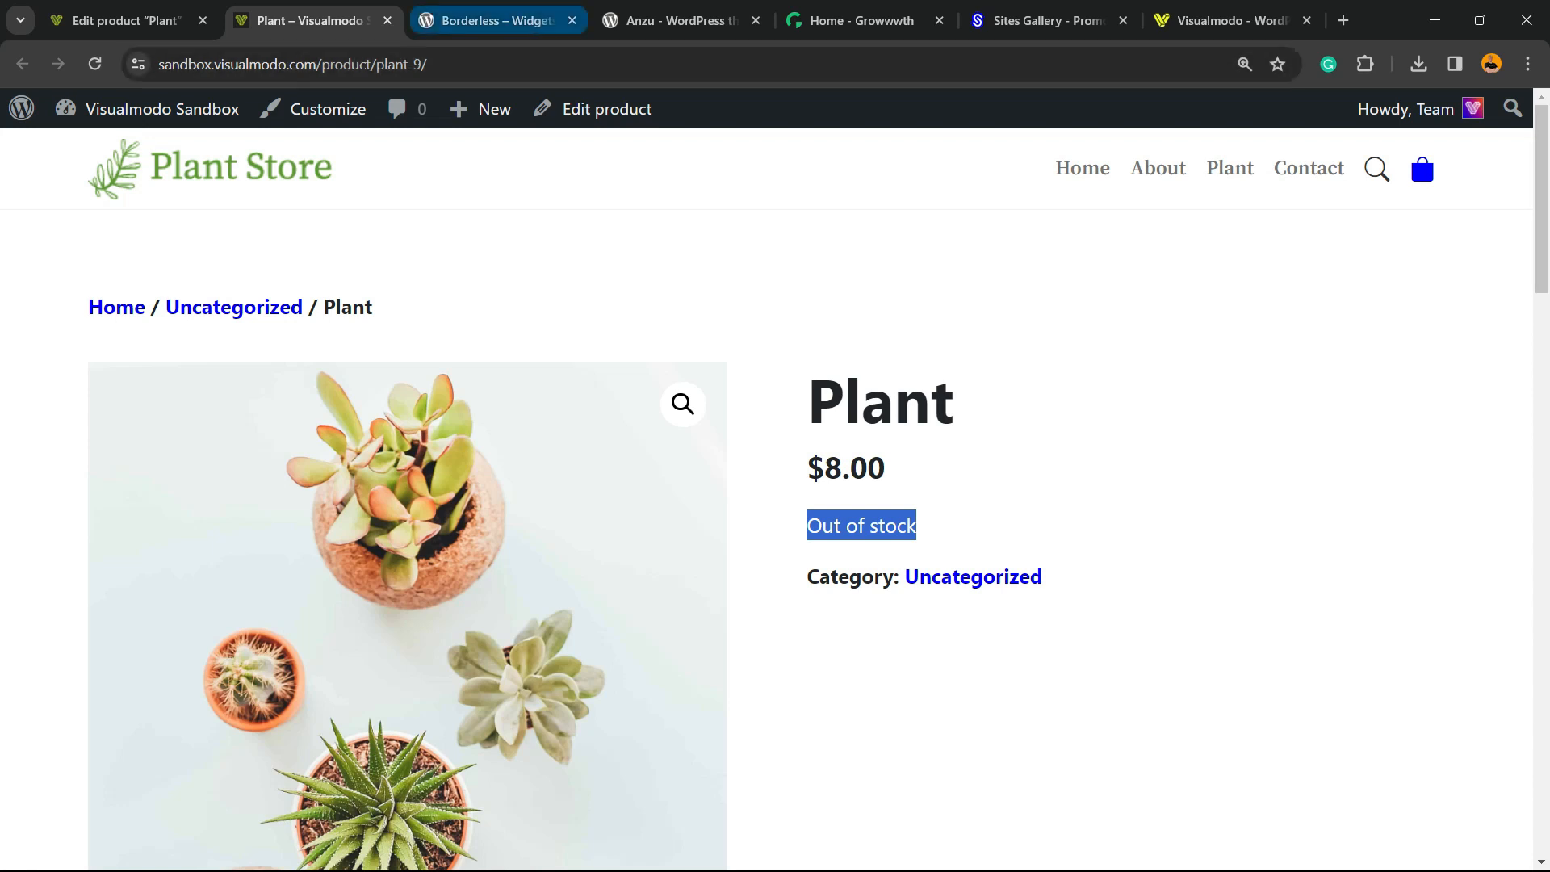
# Step: Browse the Borderless, Anzu, Growwwth and Sites Gallery tabs, ending on Visualmodo's homepage
pyautogui.click(494, 19)
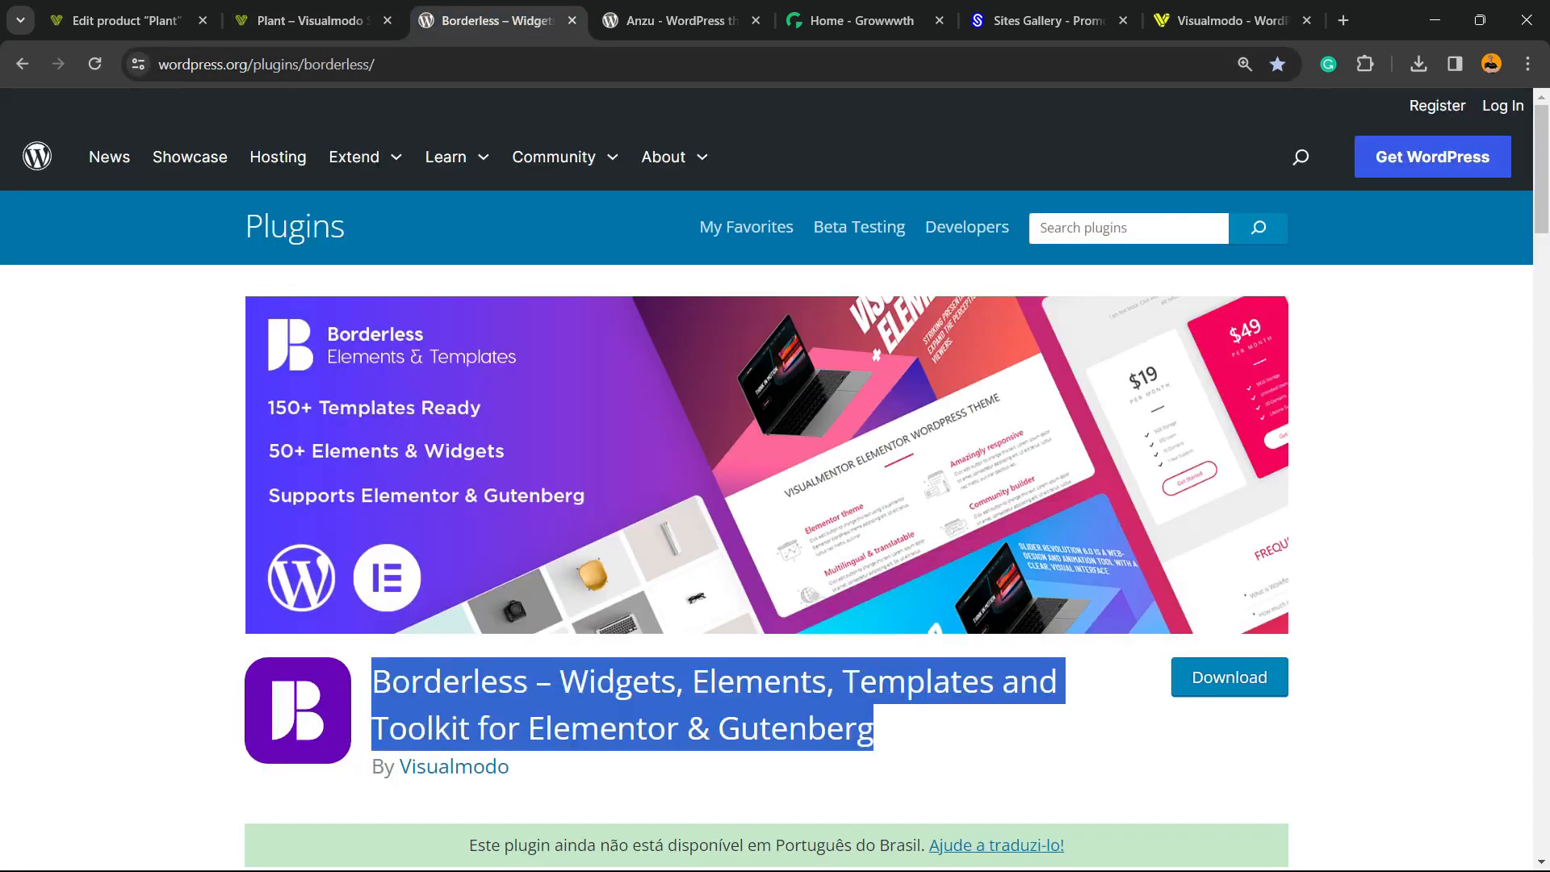
pyautogui.click(680, 19)
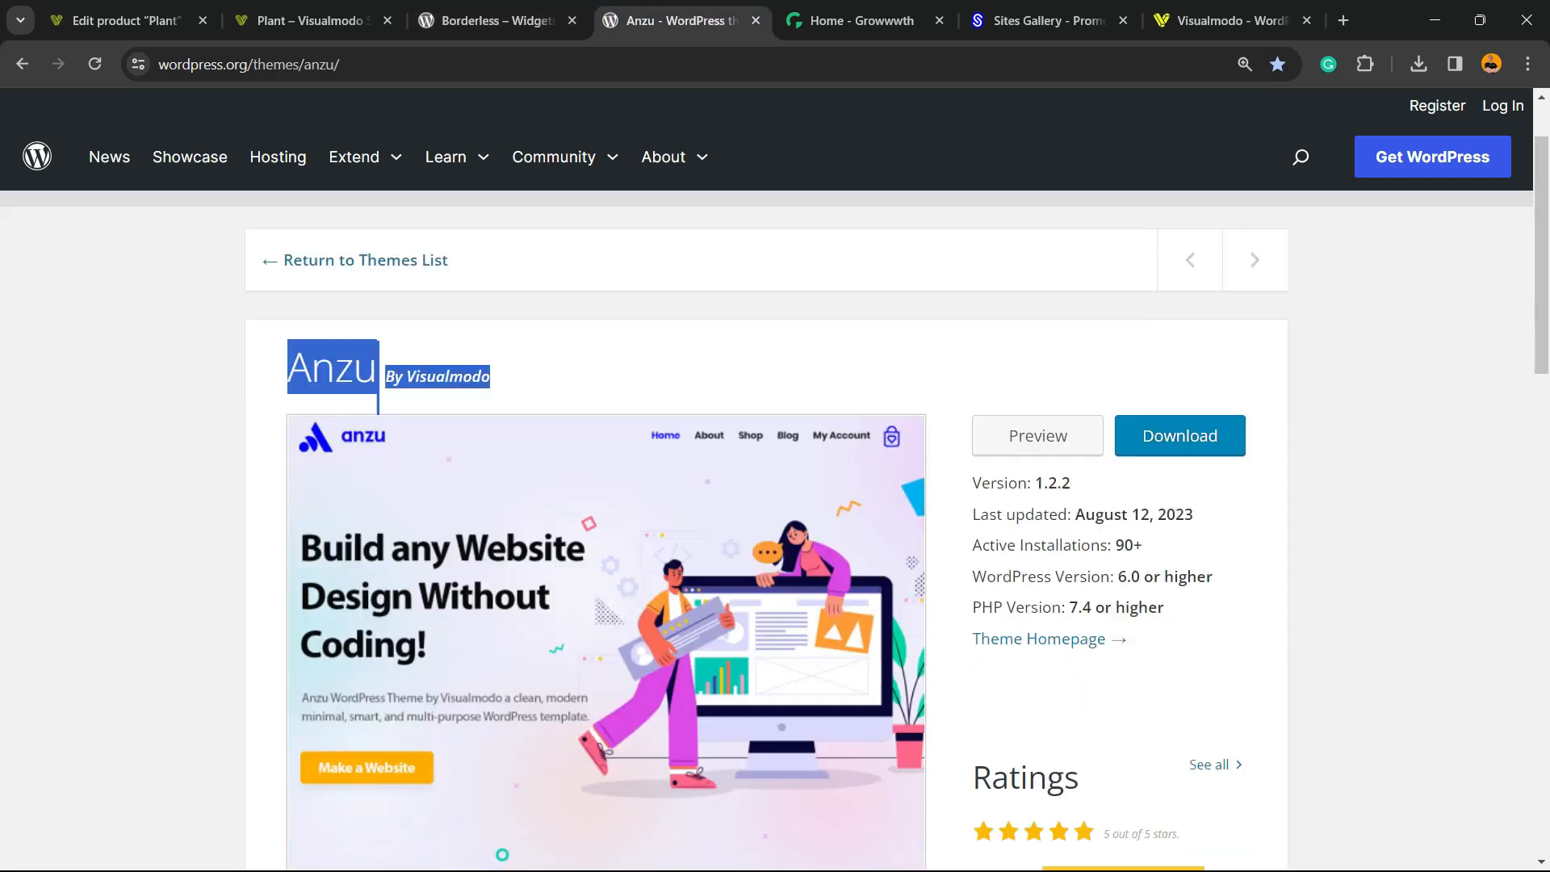
pyautogui.click(862, 19)
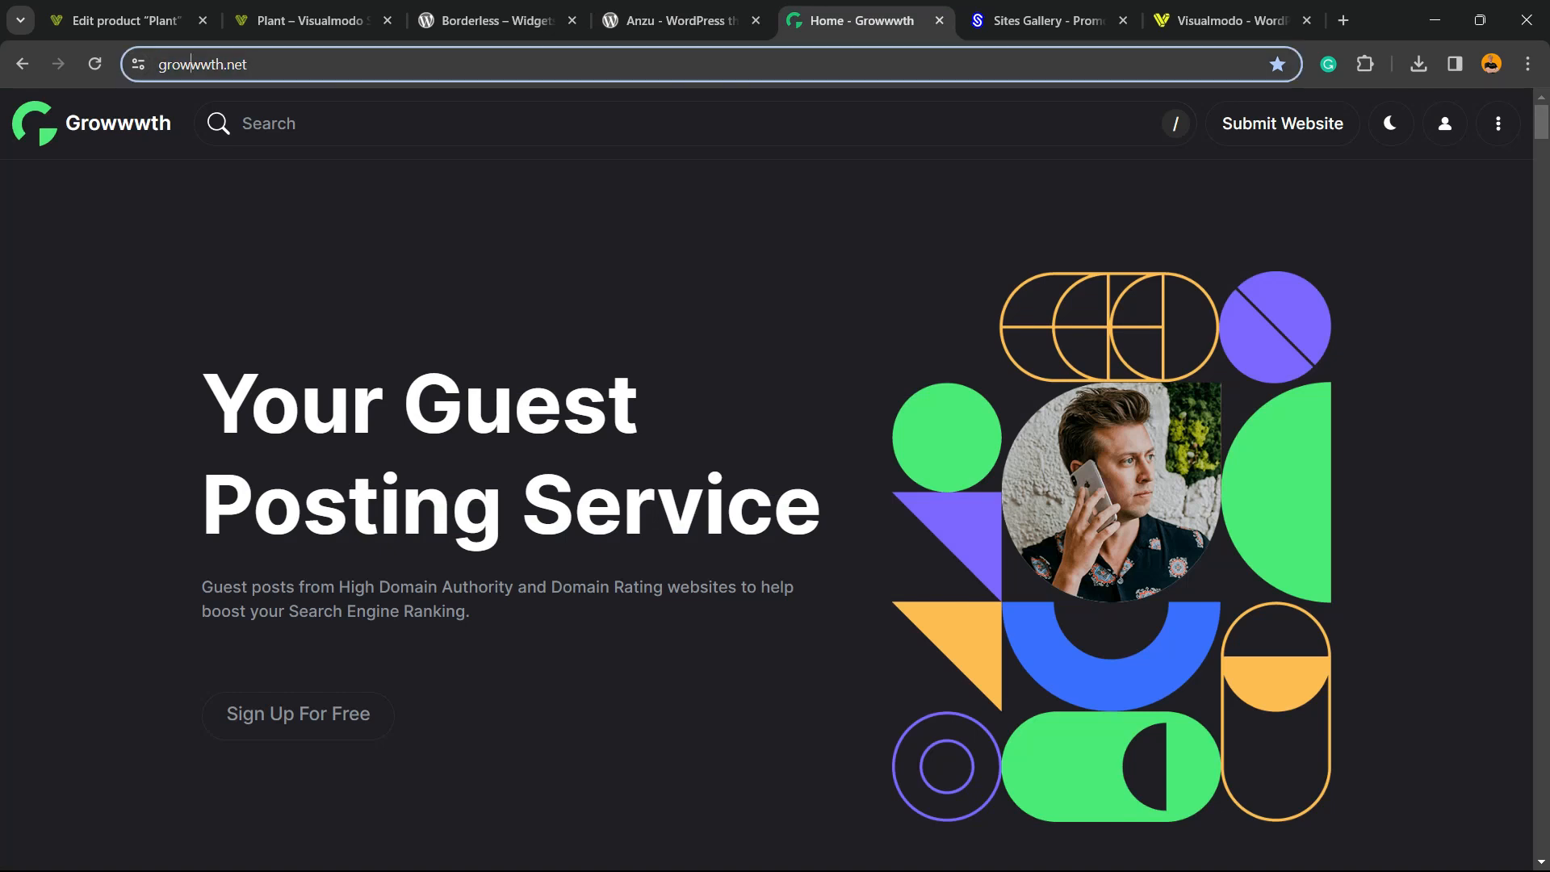
pyautogui.scroll(-3)
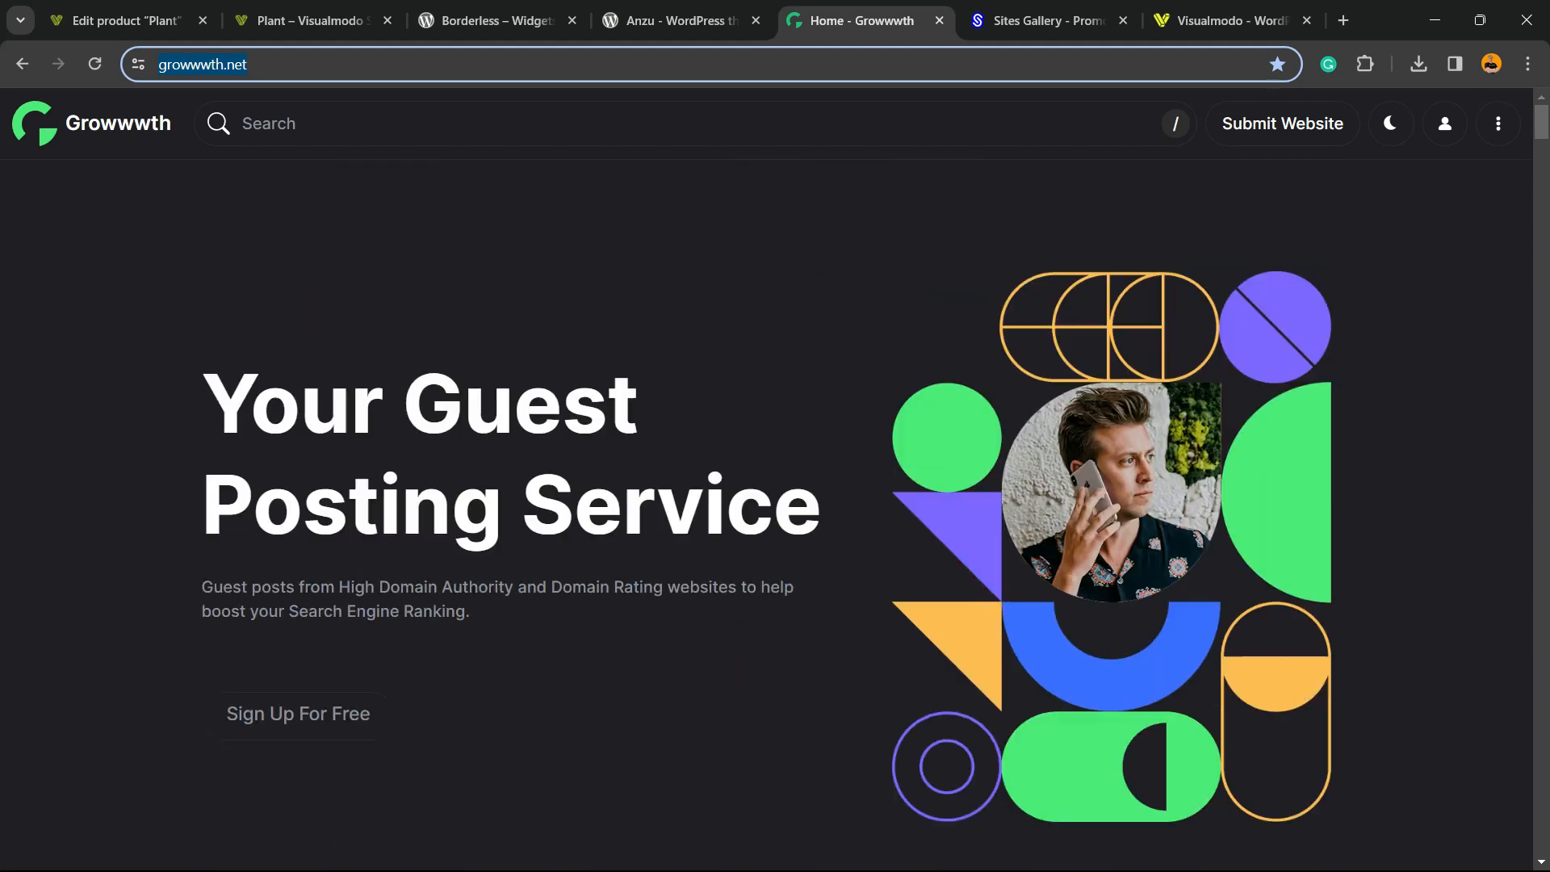
pyautogui.click(1047, 19)
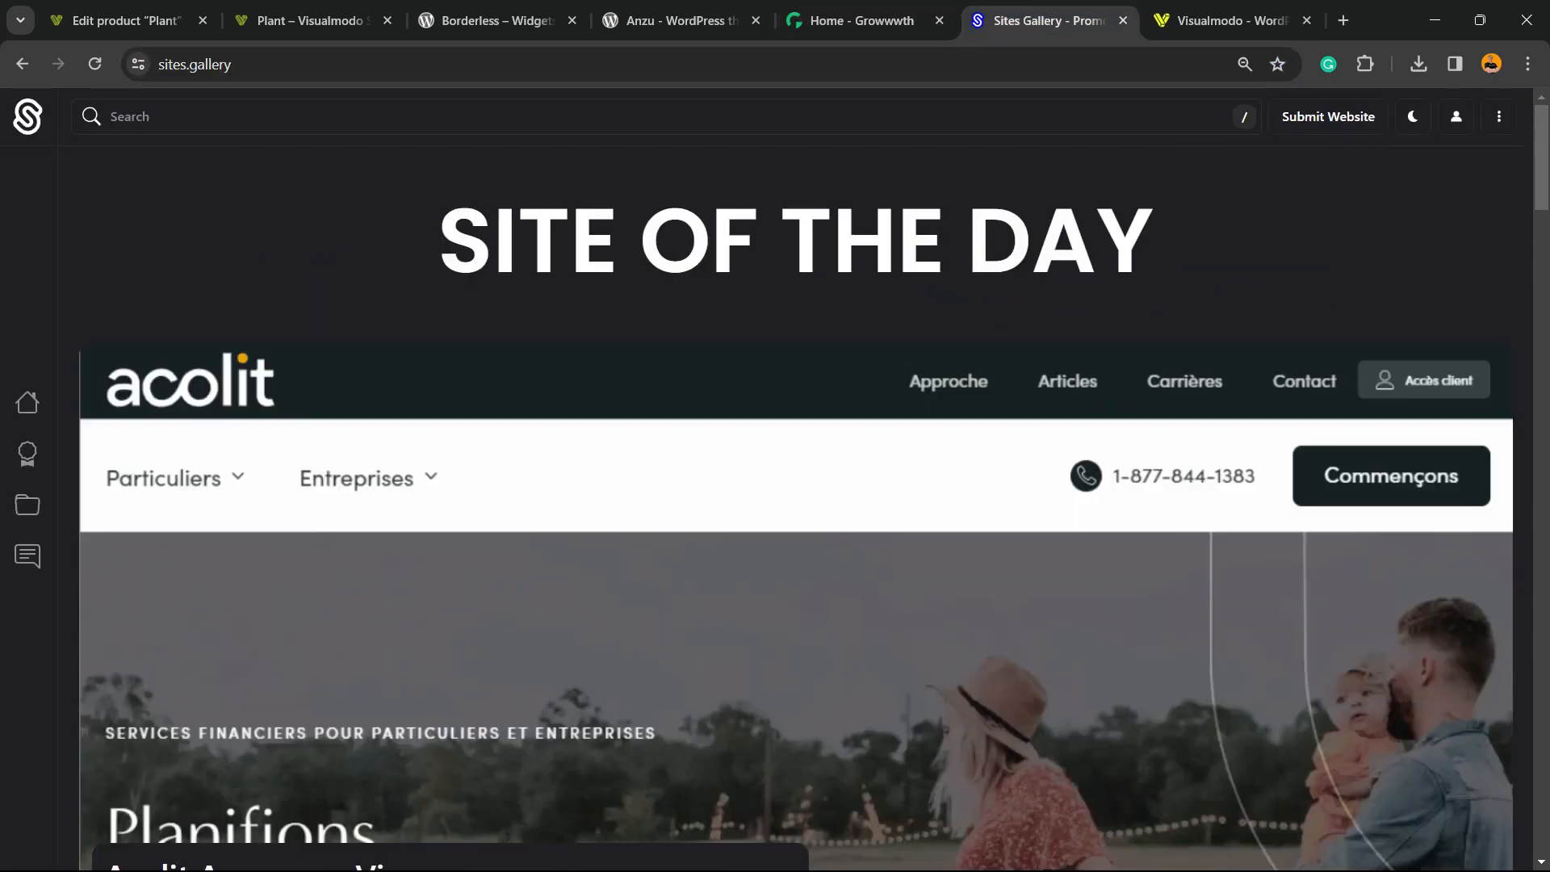
pyautogui.scroll(-3)
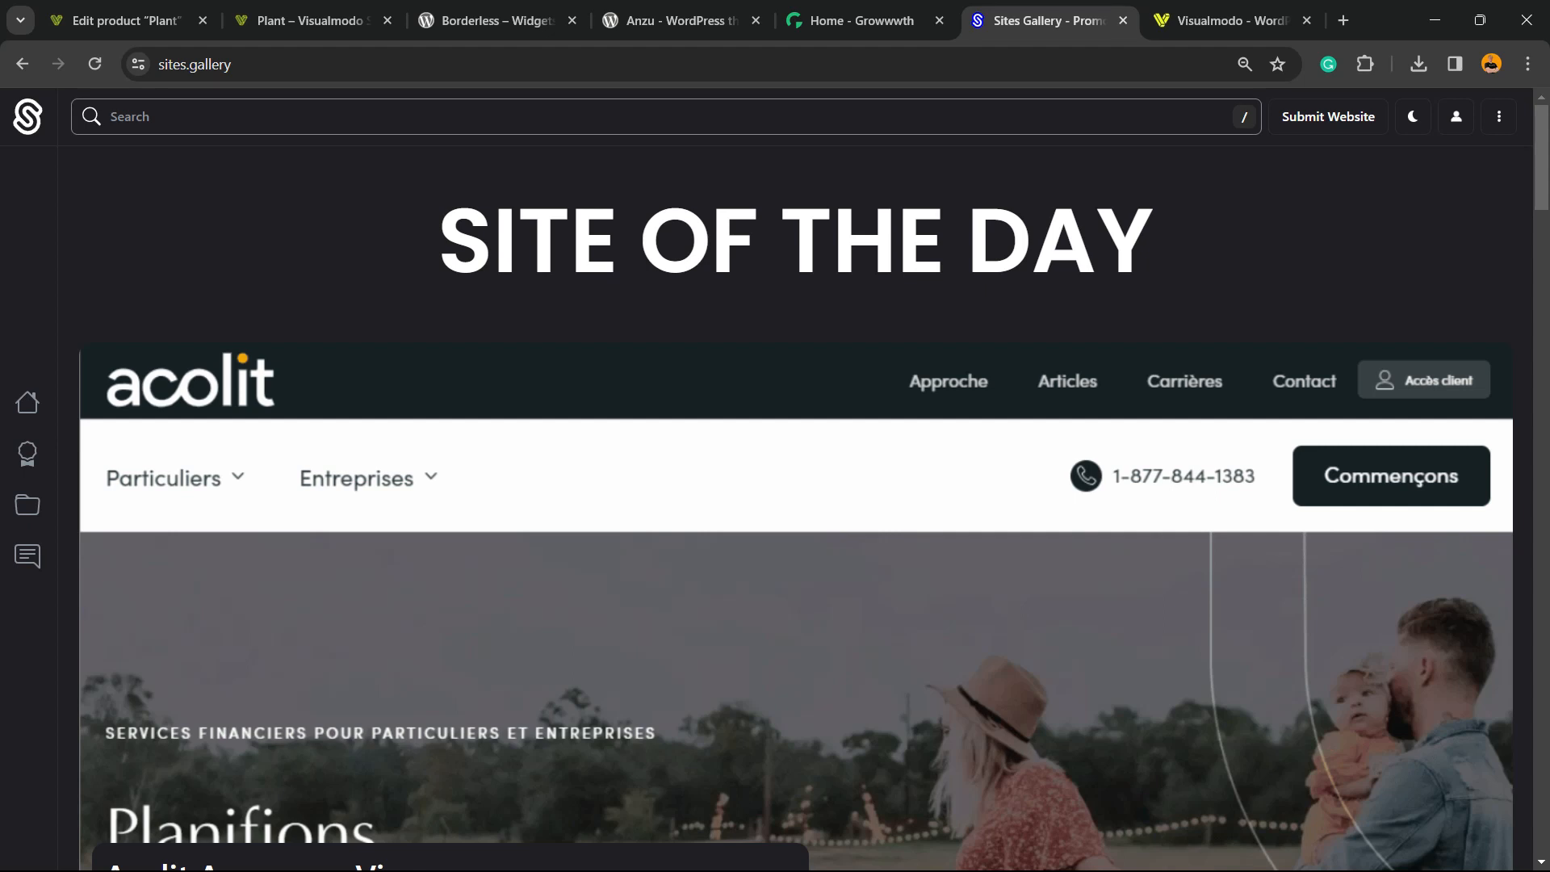
pyautogui.click(1230, 20)
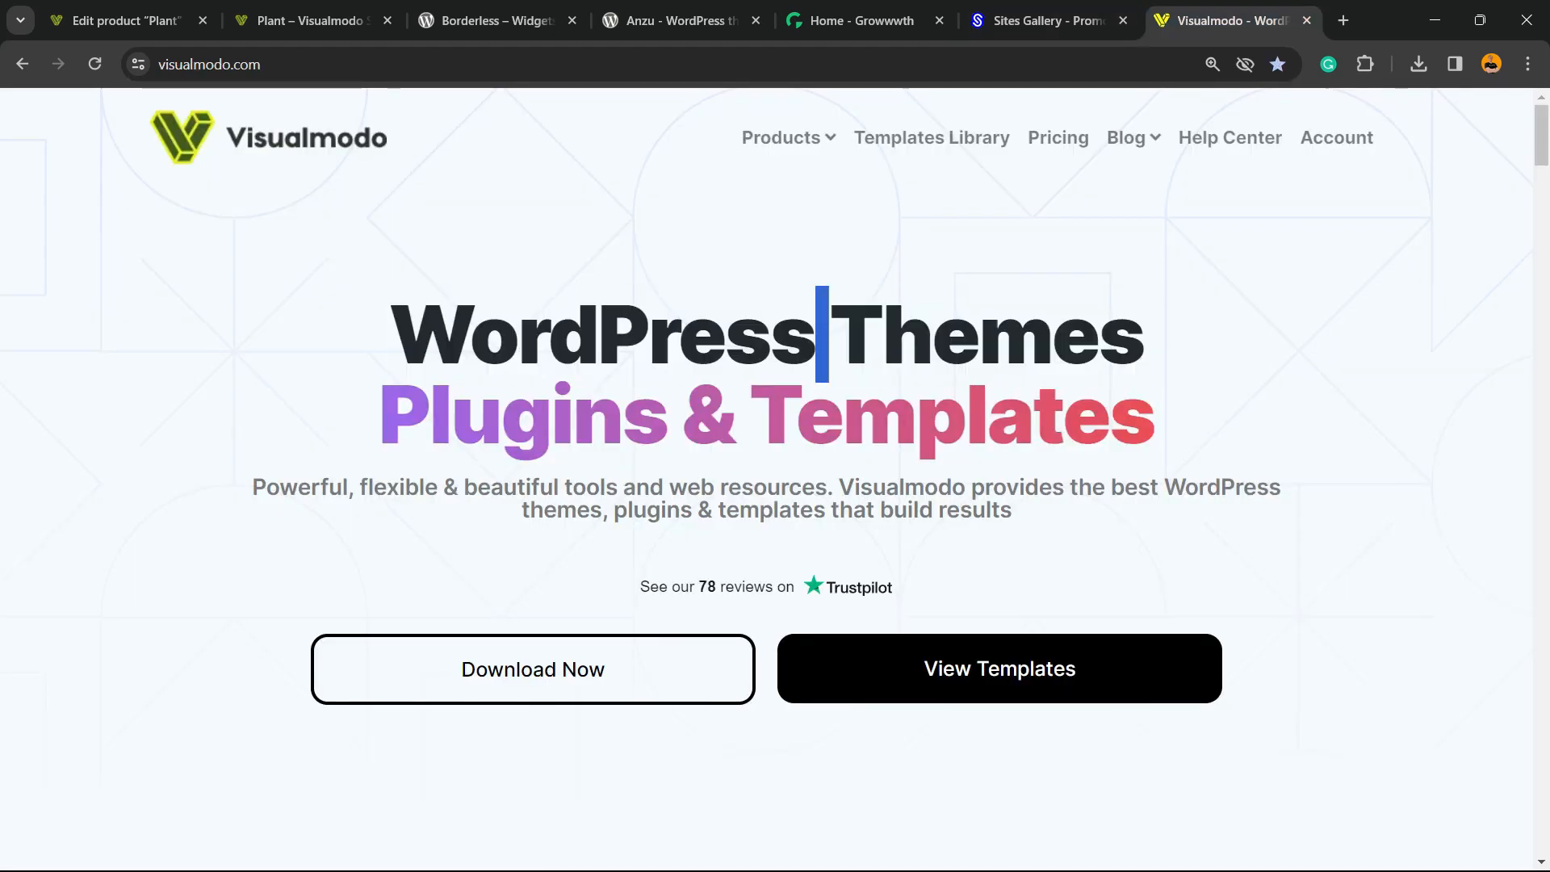
# Step: Browse Visualmodo's Templates Library down past Photo Studio, Japanese Food and Golf Club
pyautogui.moveTo(396, 334); pyautogui.dragTo(1141, 334)
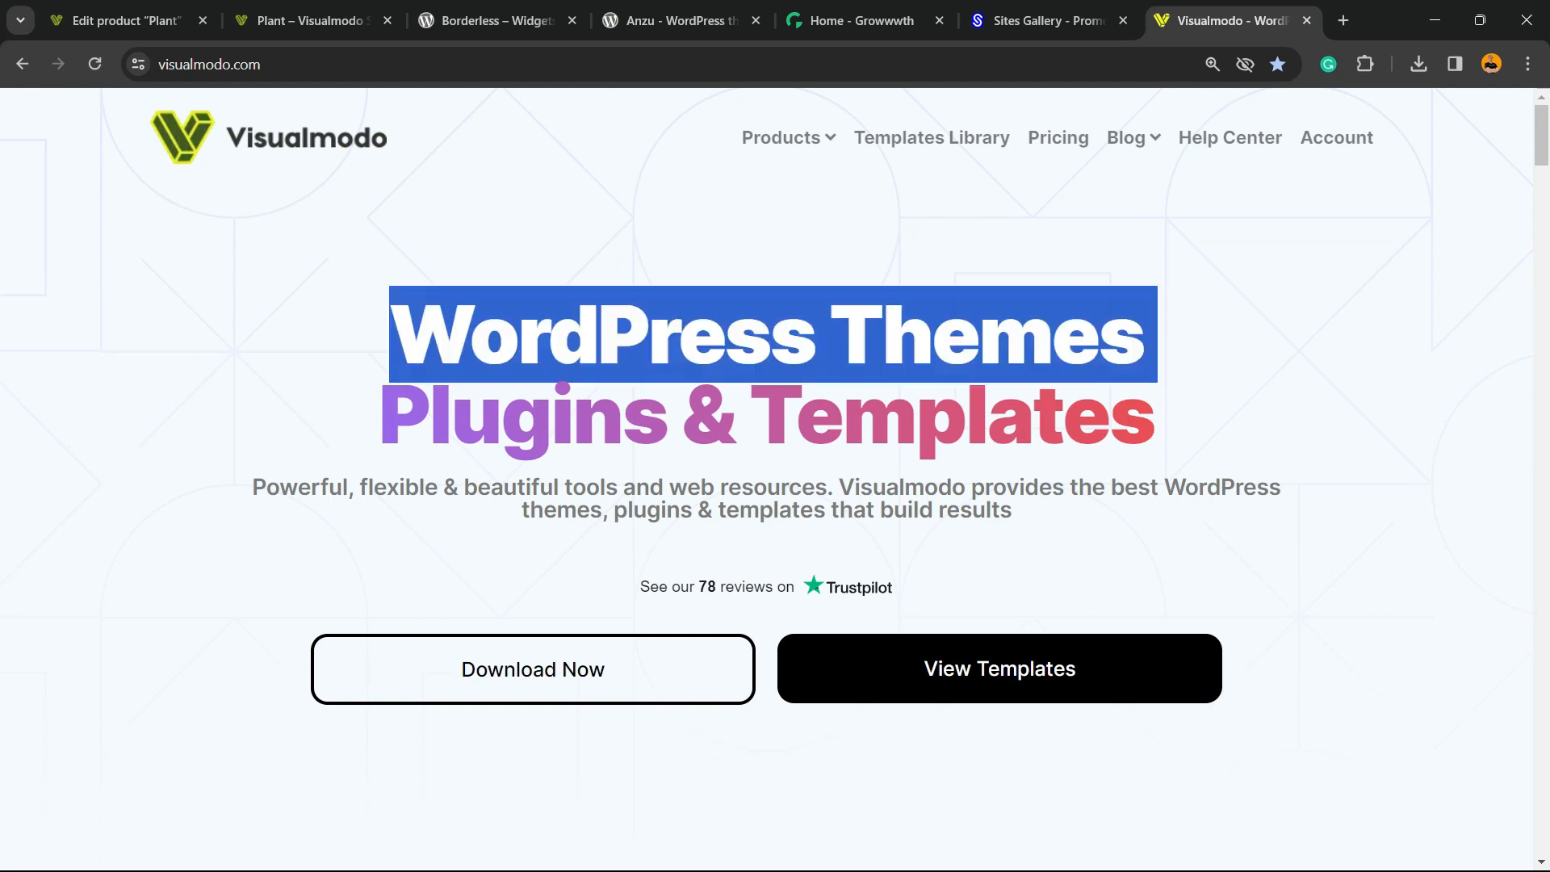
pyautogui.click(930, 138)
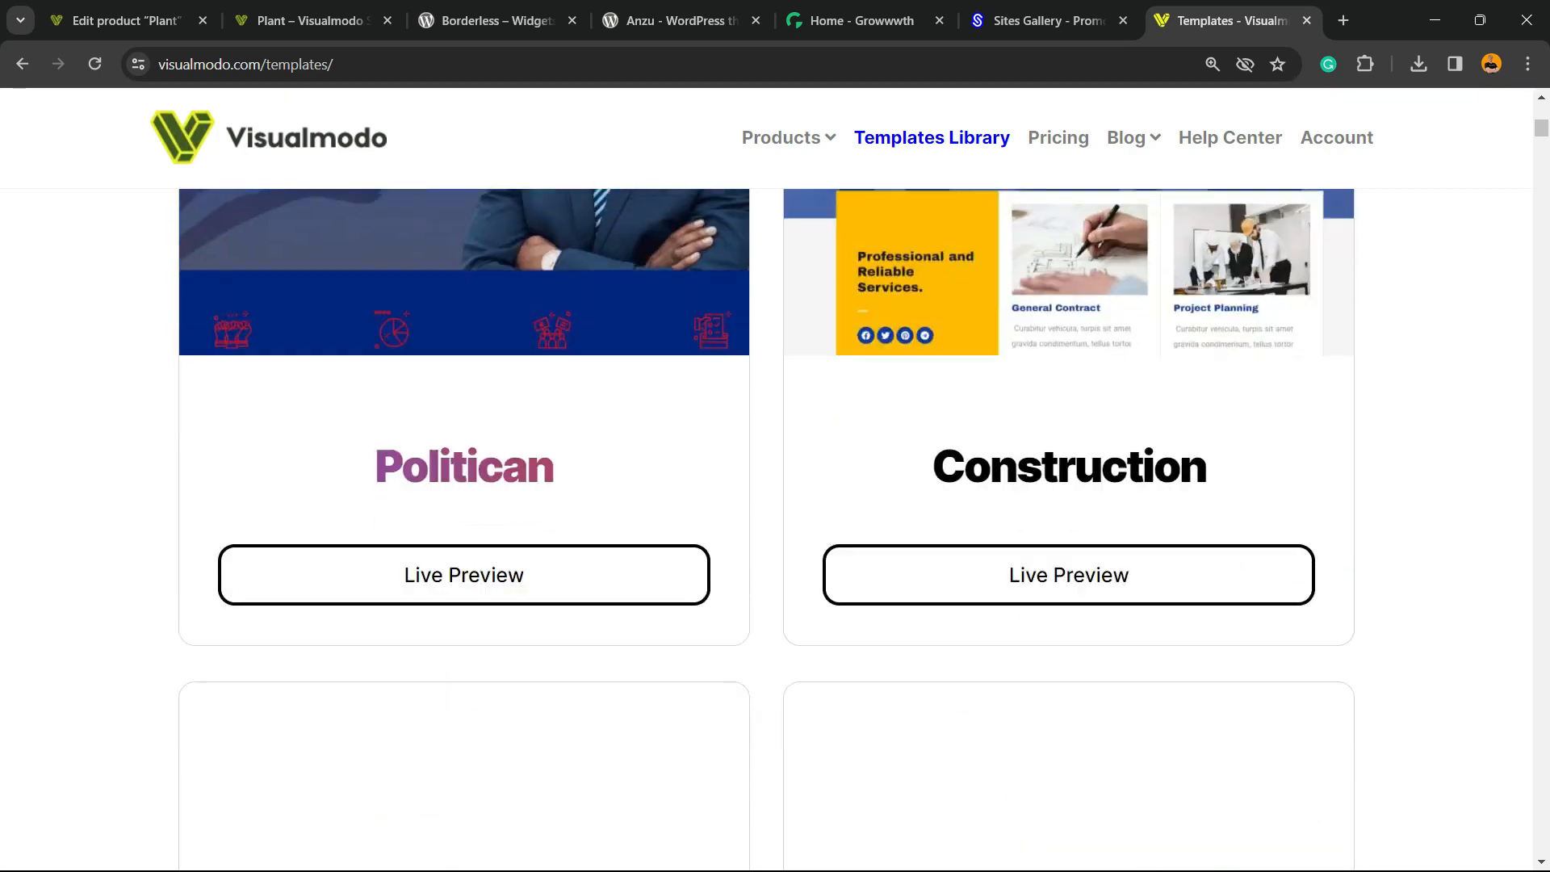
pyautogui.scroll(-3)
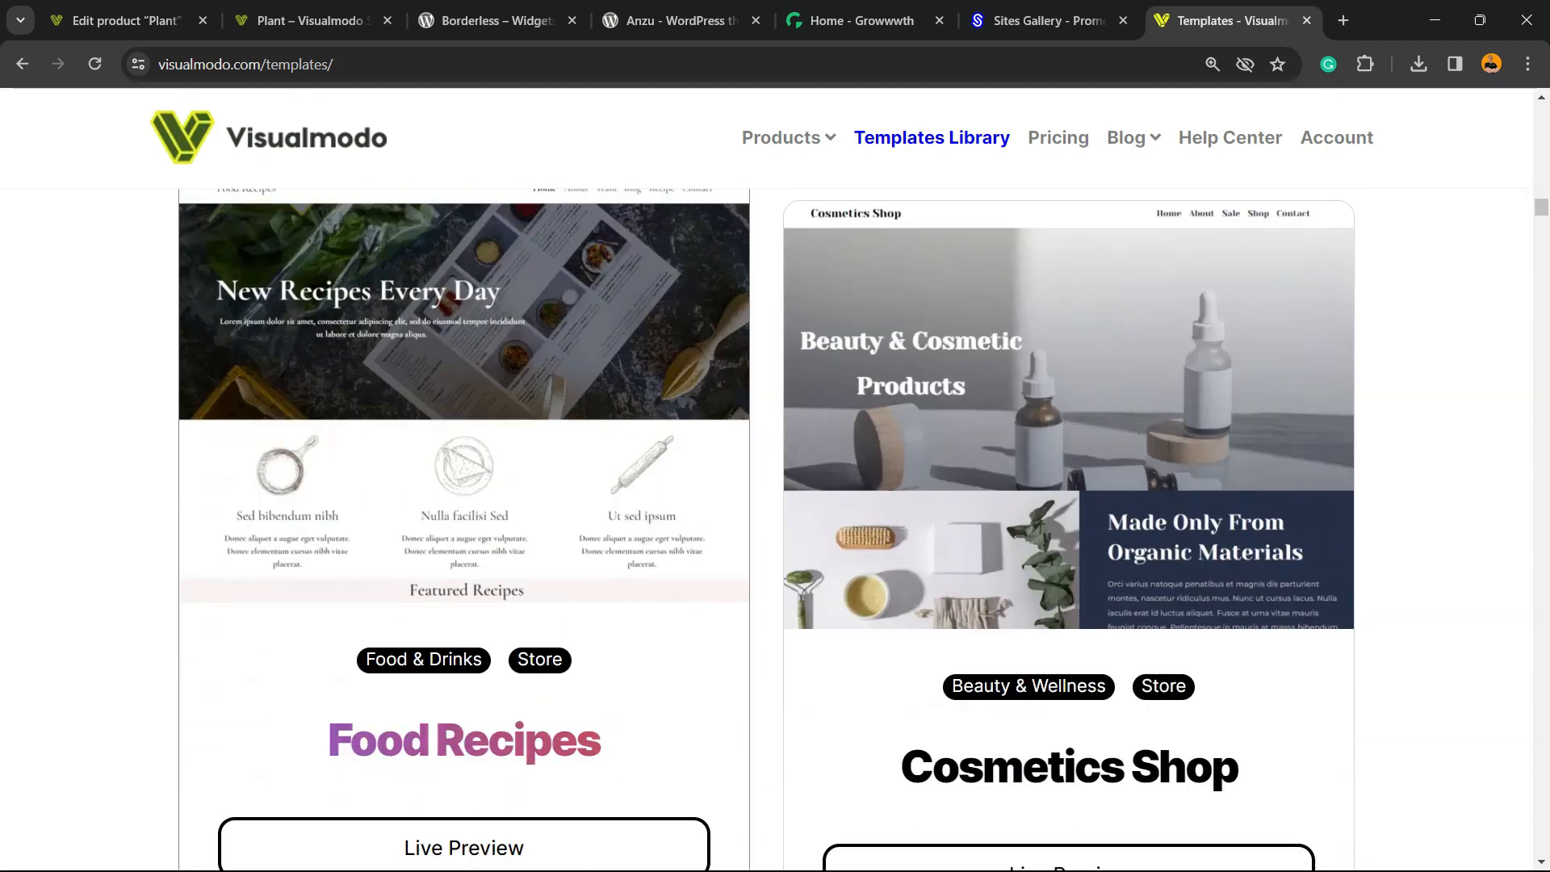
pyautogui.scroll(-3)
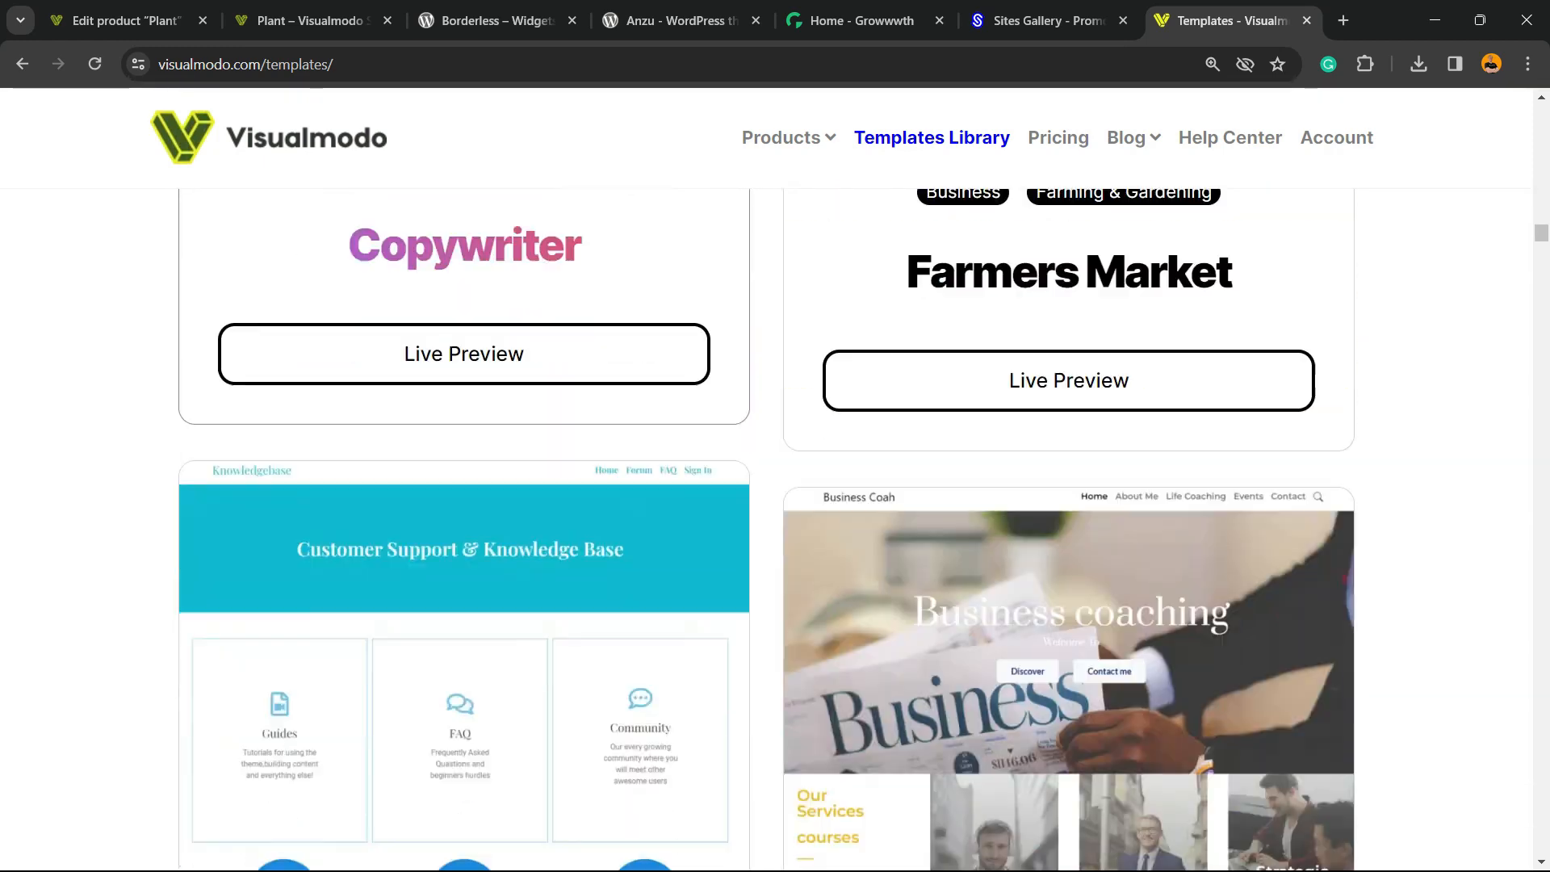
pyautogui.scroll(-3)
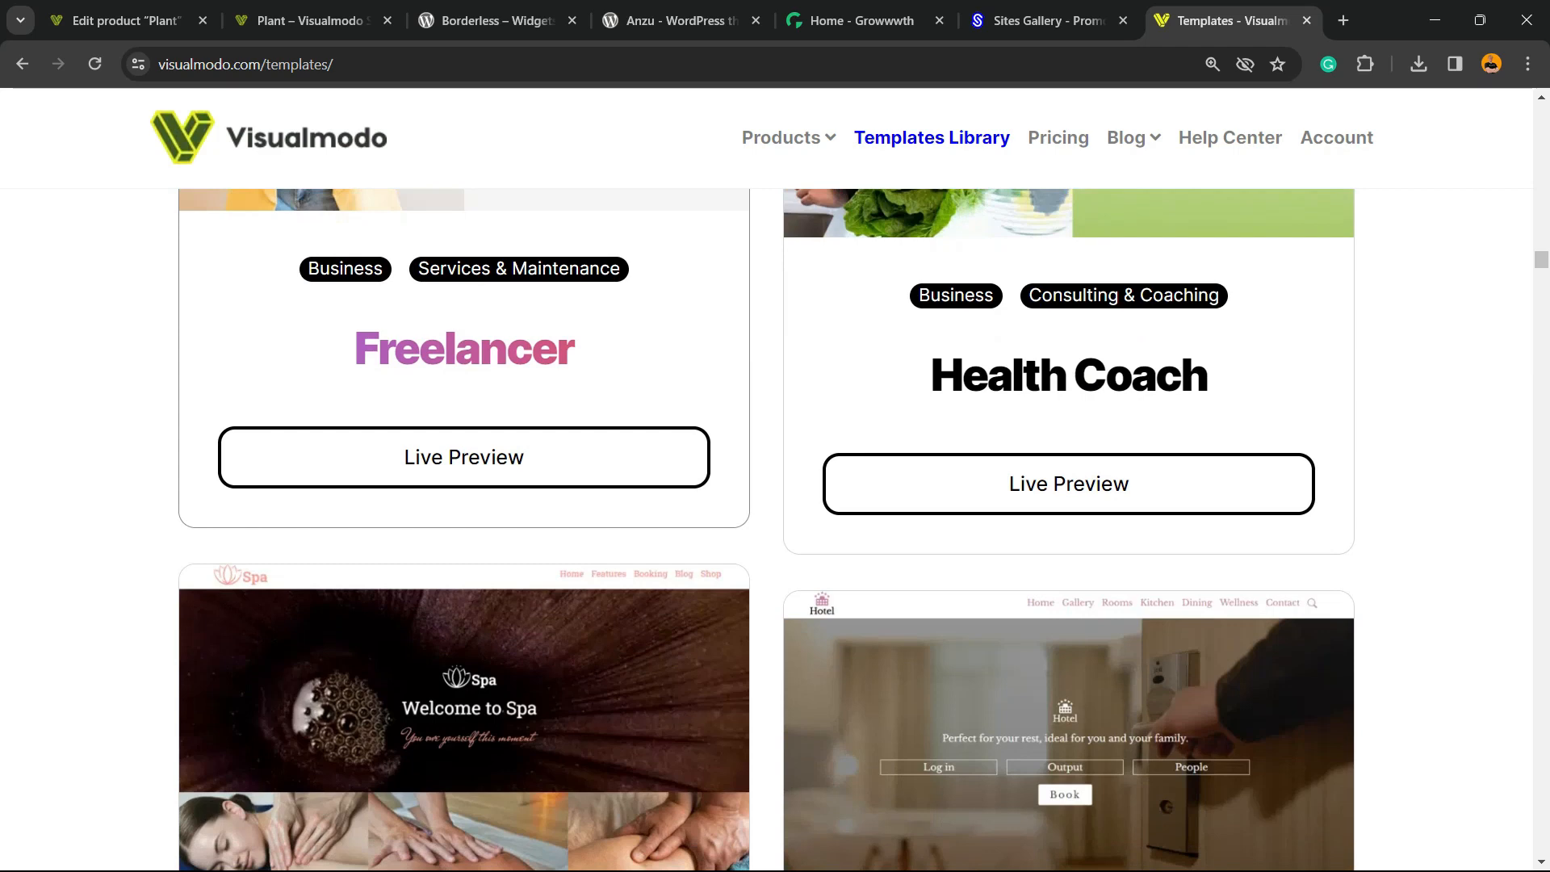
pyautogui.scroll(-3)
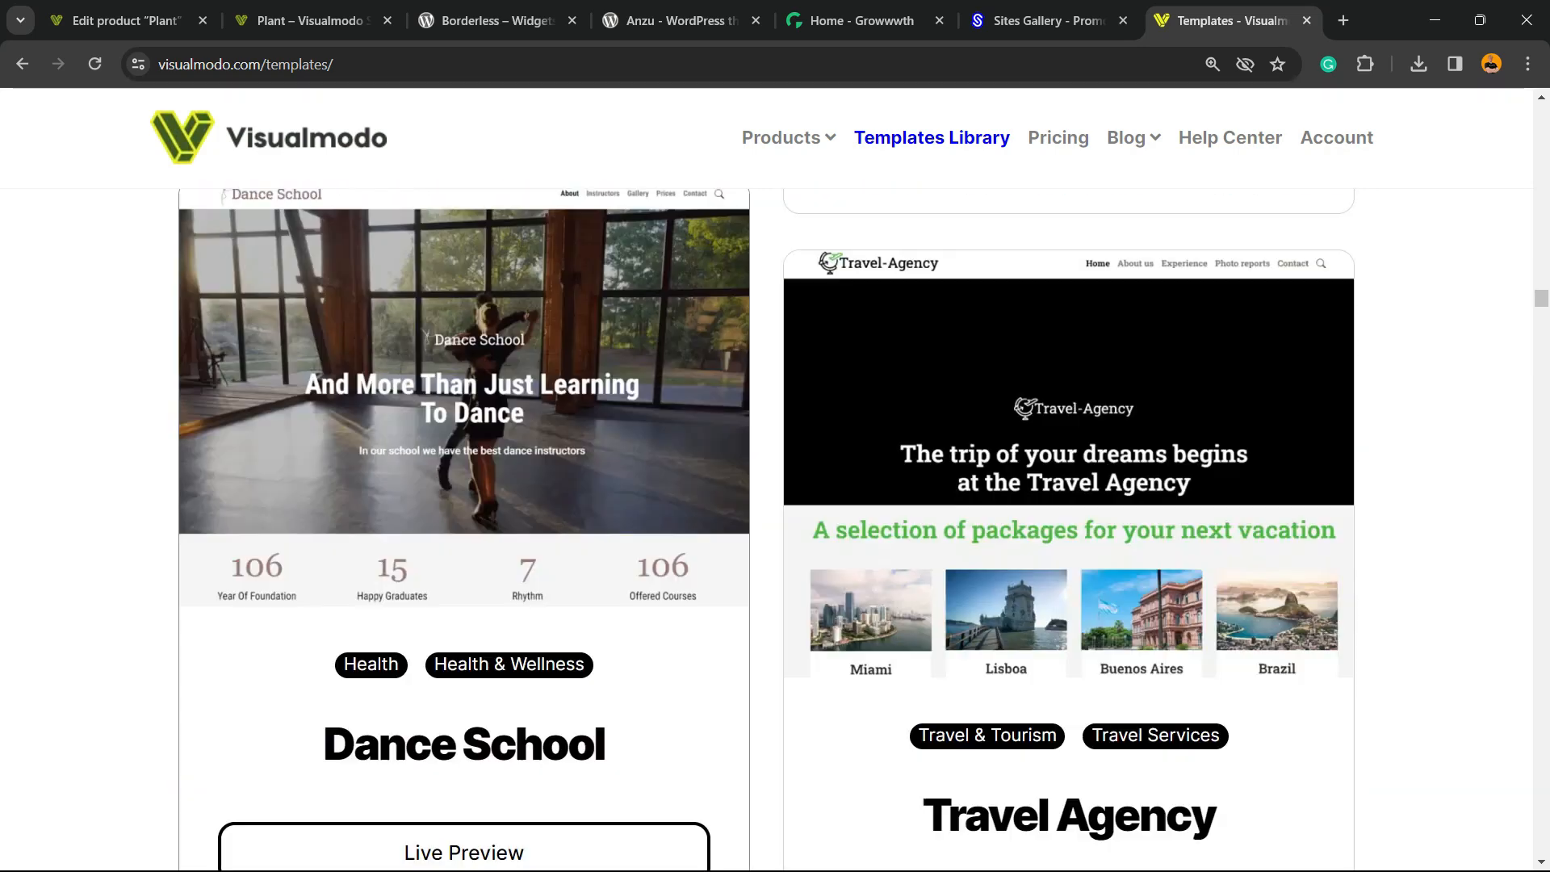
pyautogui.scroll(-3)
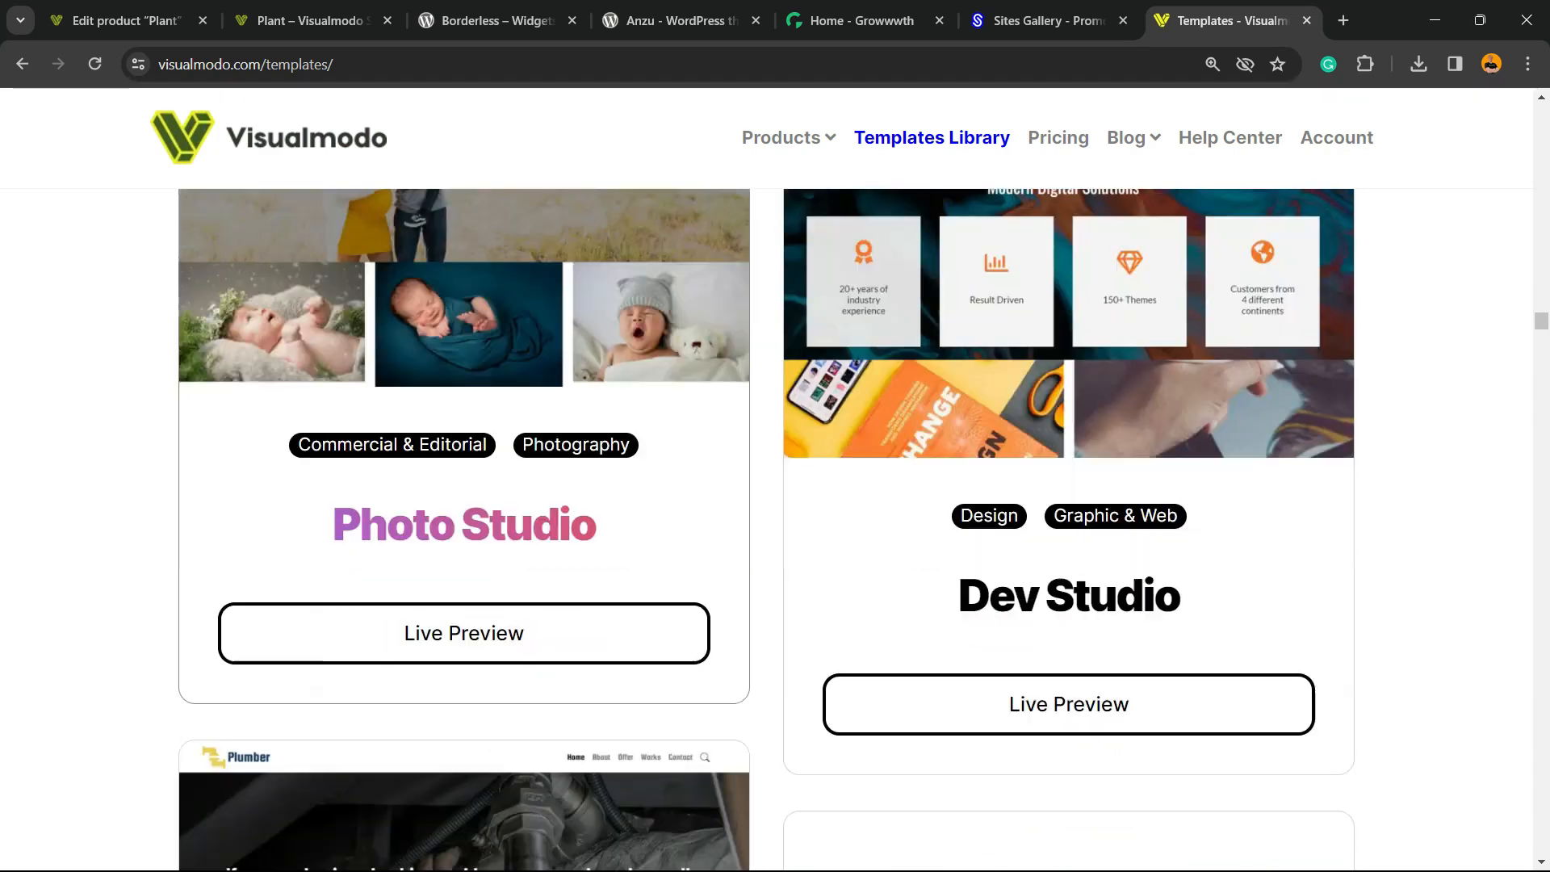
pyautogui.scroll(-3)
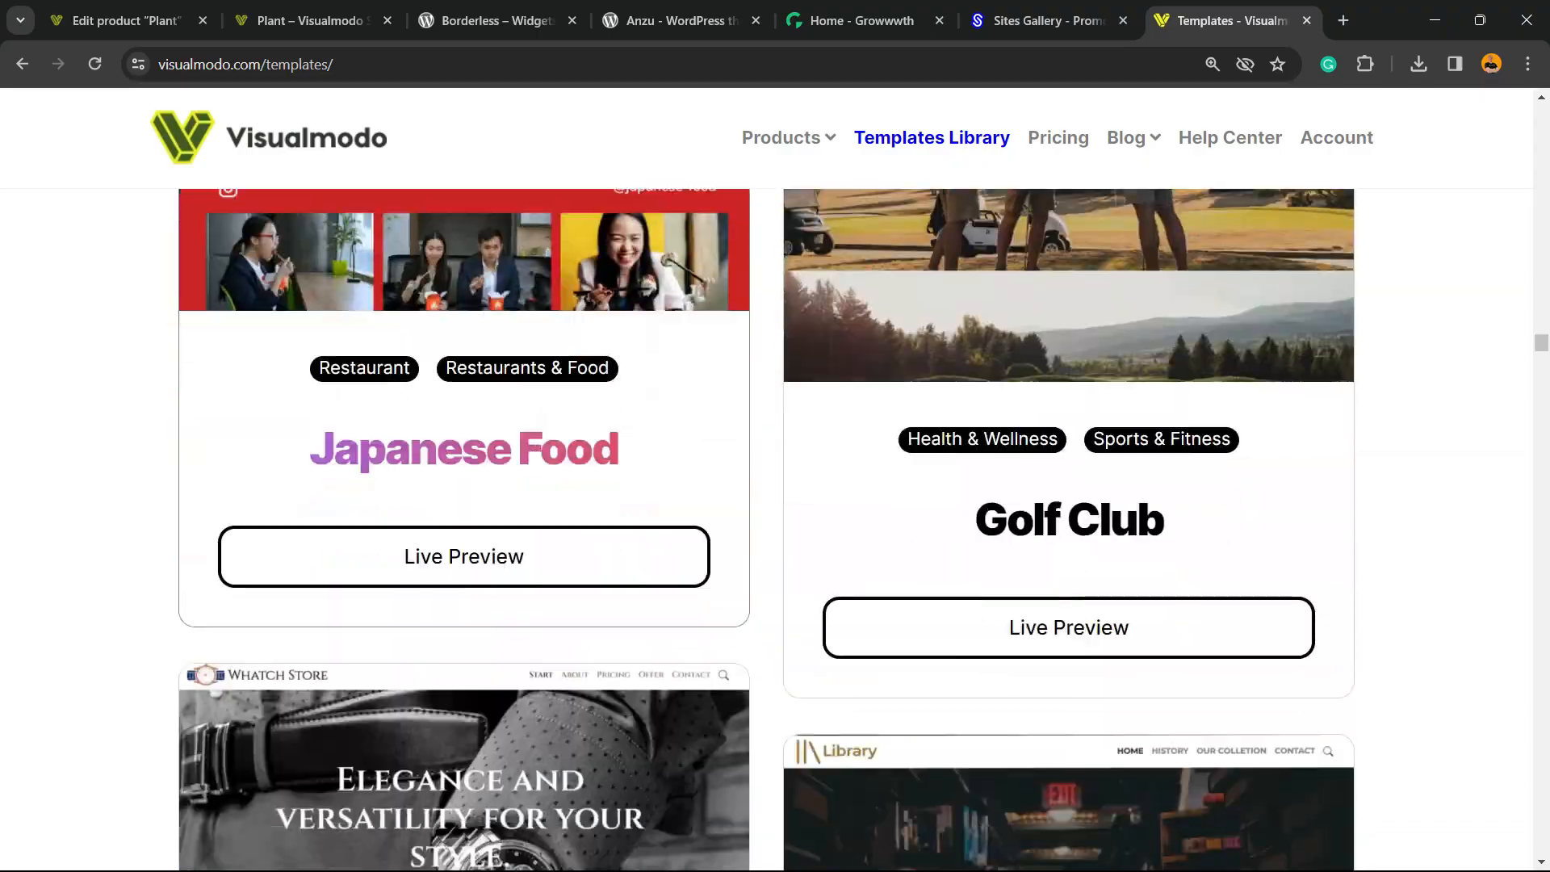